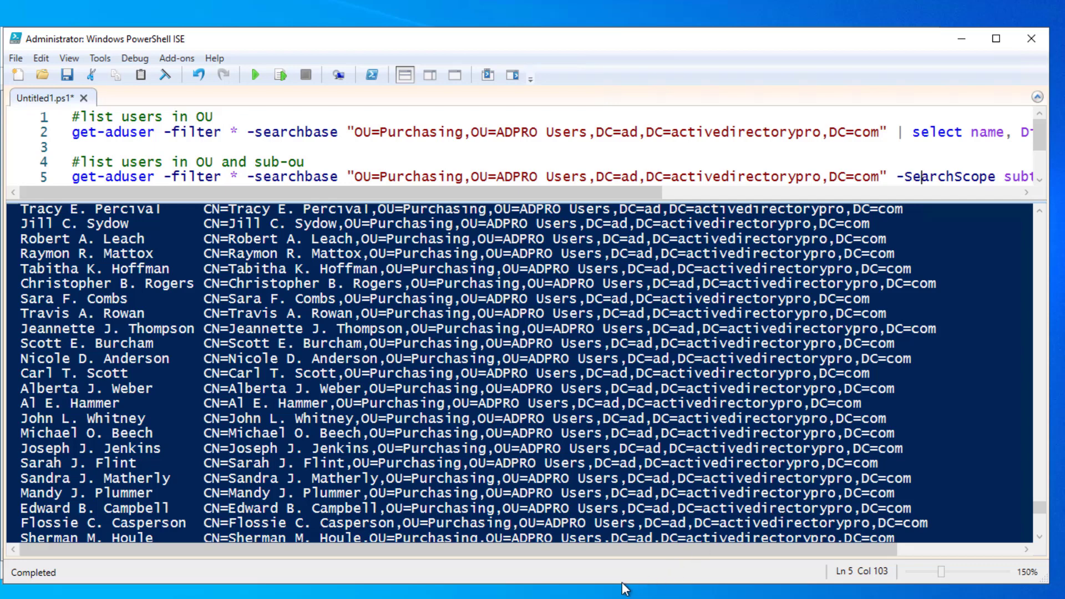
{"action": "mouse_move", "coordinate": [608, 581]}
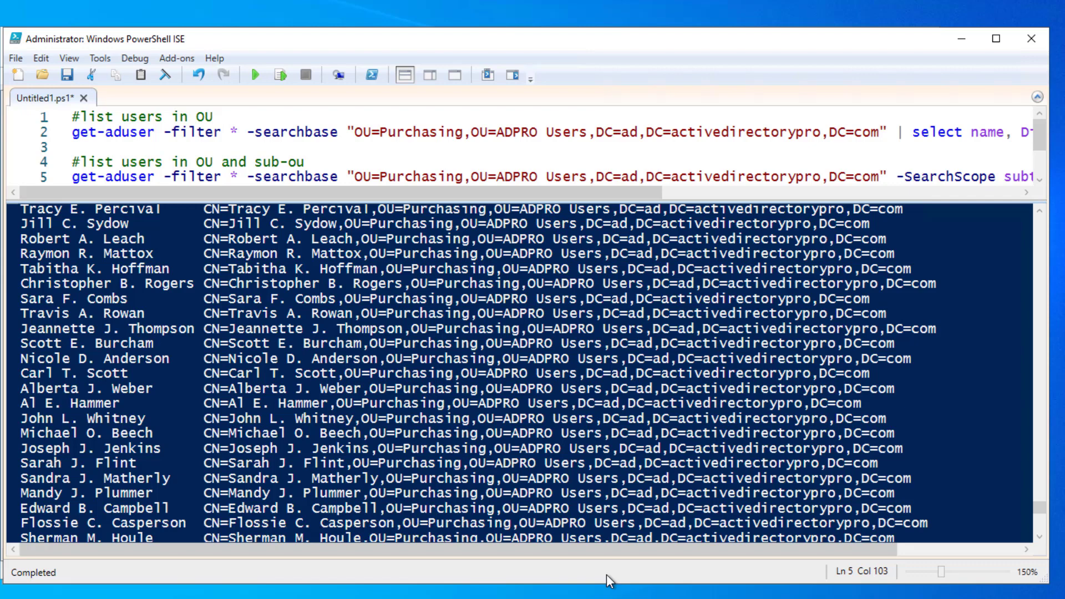
{"action": "mouse_move", "coordinate": [679, 208]}
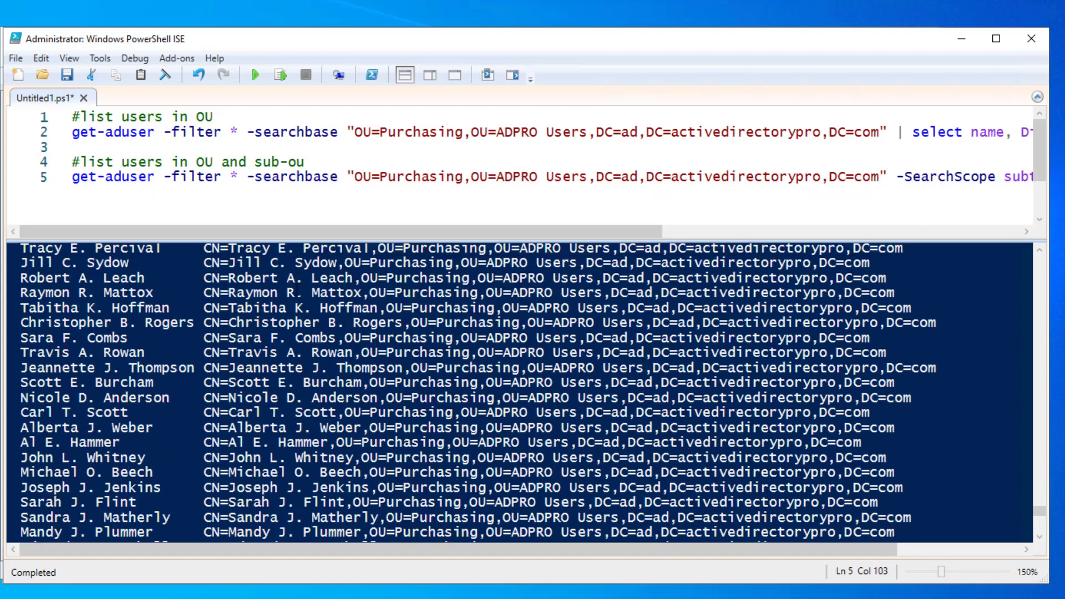
{"action": "mouse_move", "coordinate": [155, 141]}
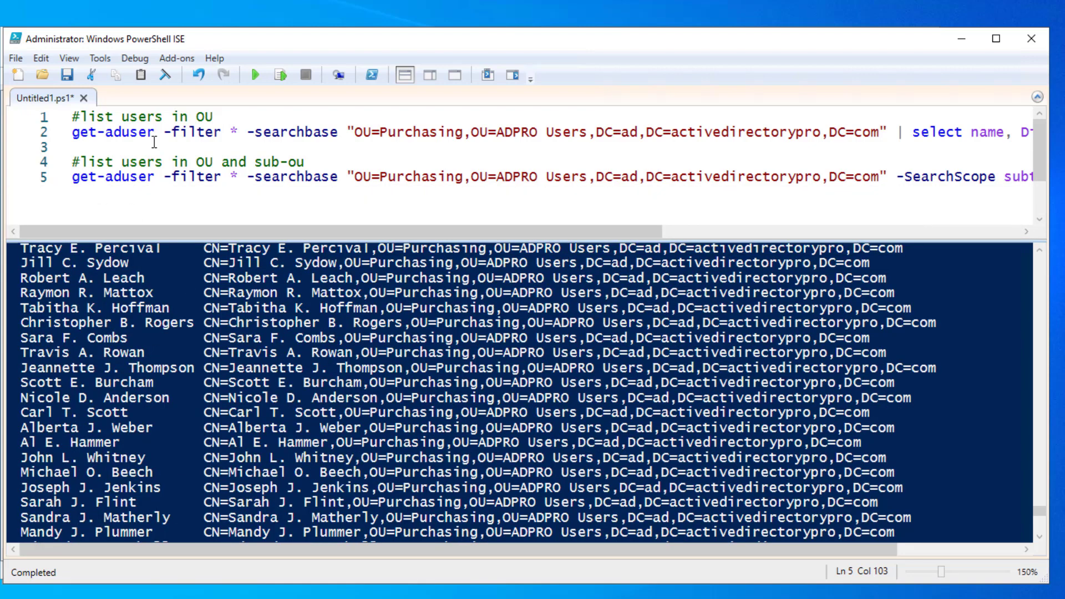
Step: Highlight the get-aduser filter and search base arguments in the script to explain them
{"action": "double_click", "coordinate": [197, 132]}
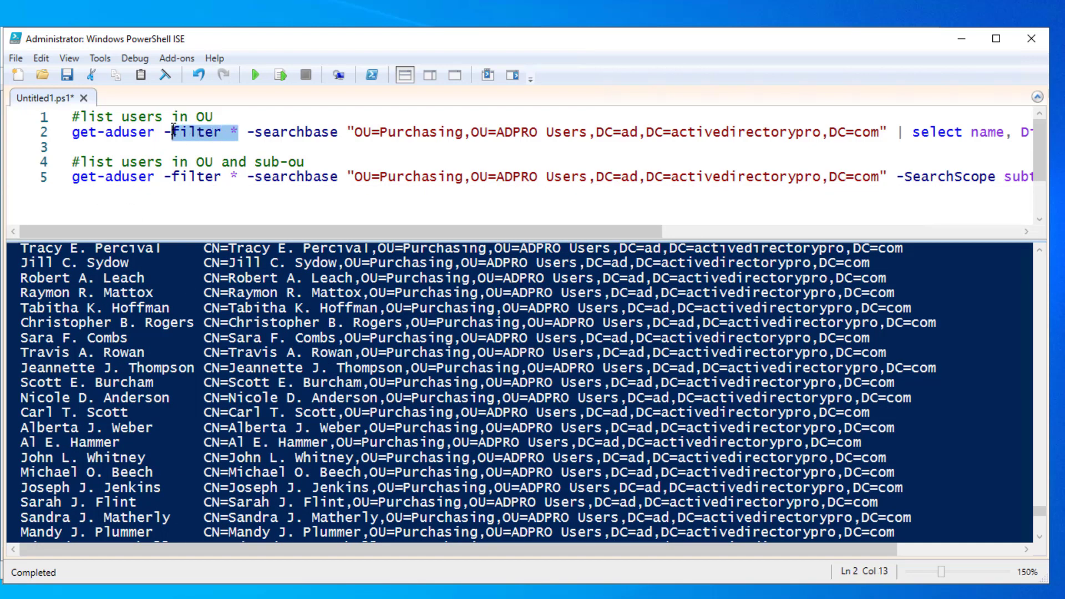
{"action": "left_click", "coordinate": [246, 132]}
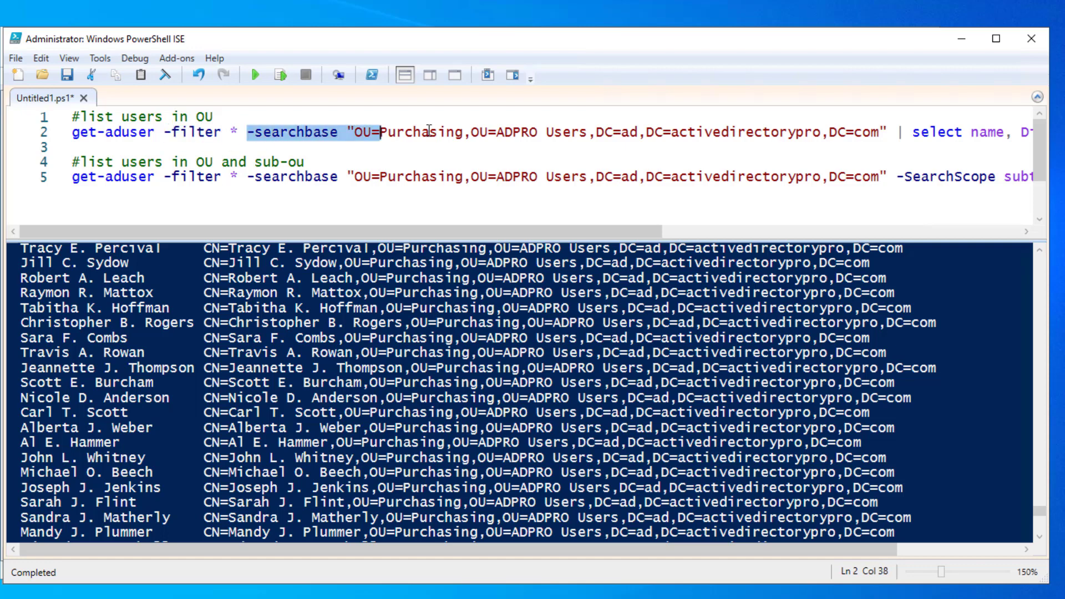
{"action": "left_click", "coordinate": [547, 132]}
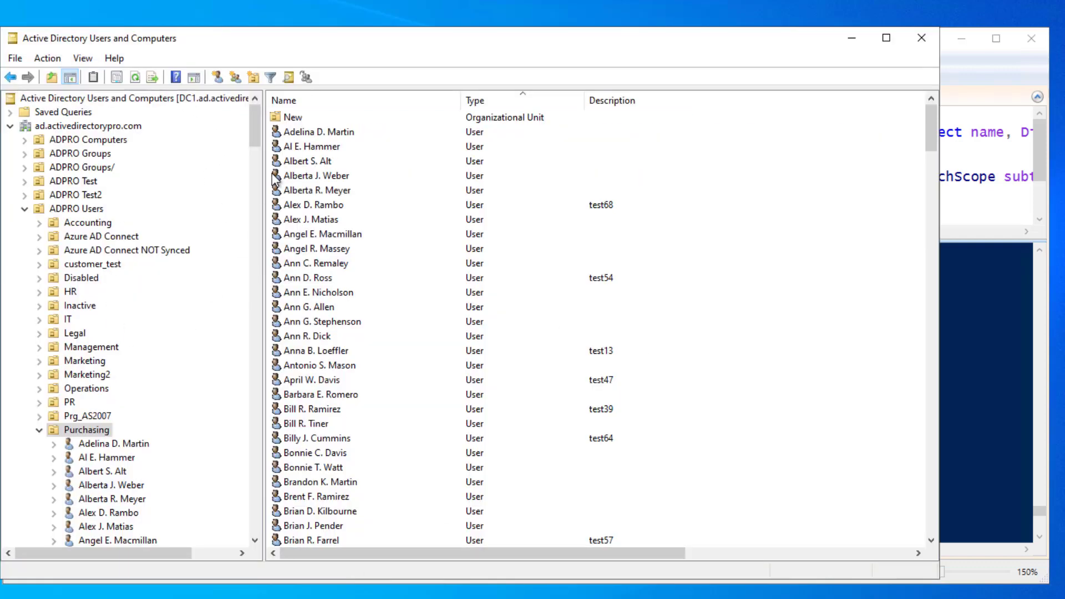
{"action": "mouse_move", "coordinate": [101, 442]}
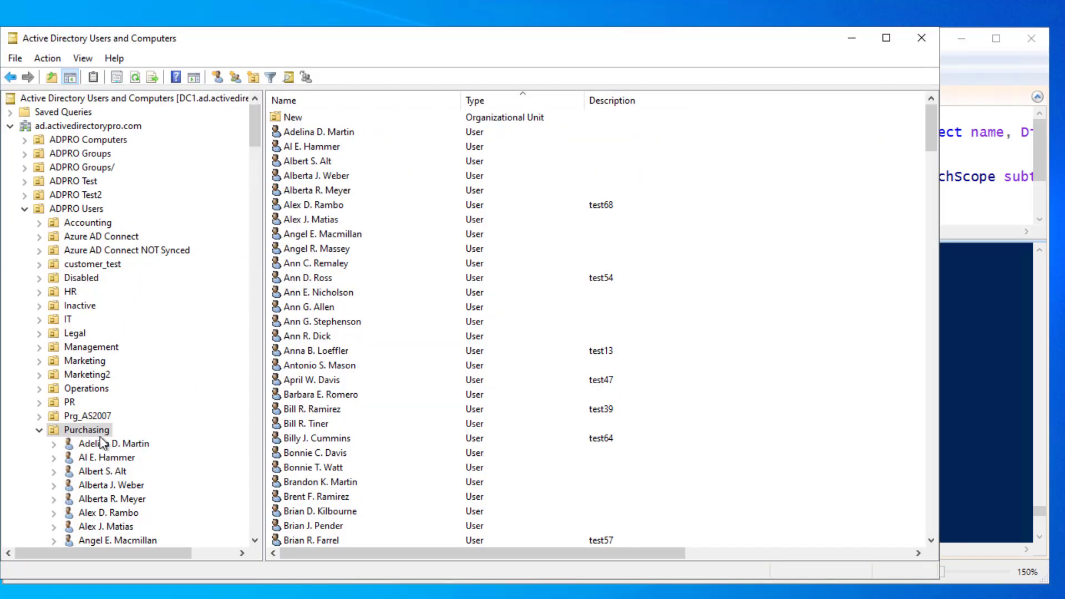
Step: Show the Purchasing OU's distinguishedName value from its Properties Attribute Editor
{"action": "right_click", "coordinate": [87, 430]}
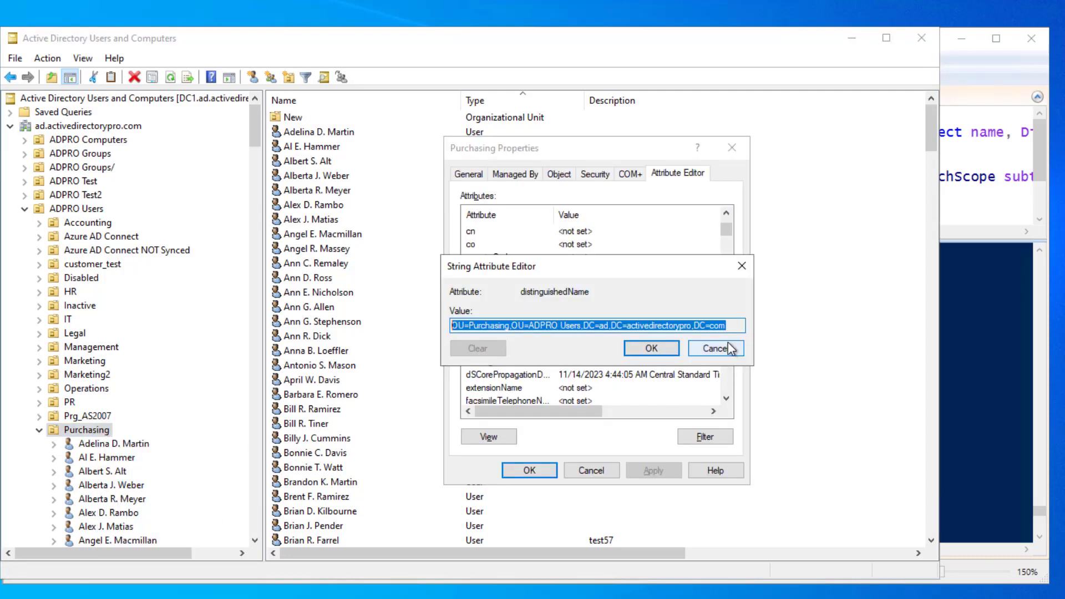
{"action": "left_click", "coordinate": [716, 347]}
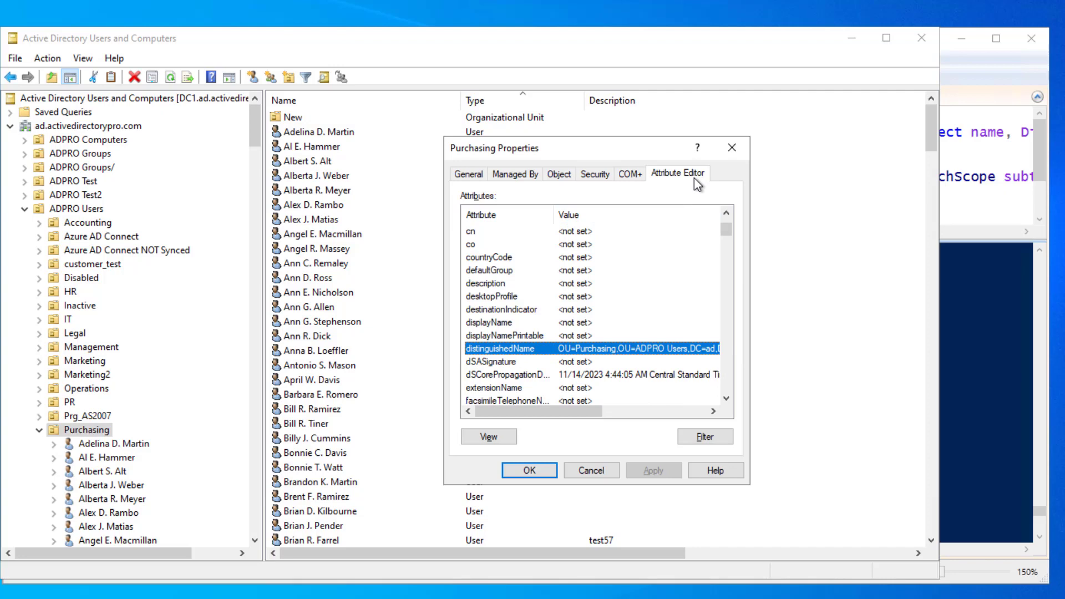
{"action": "mouse_move", "coordinate": [512, 362]}
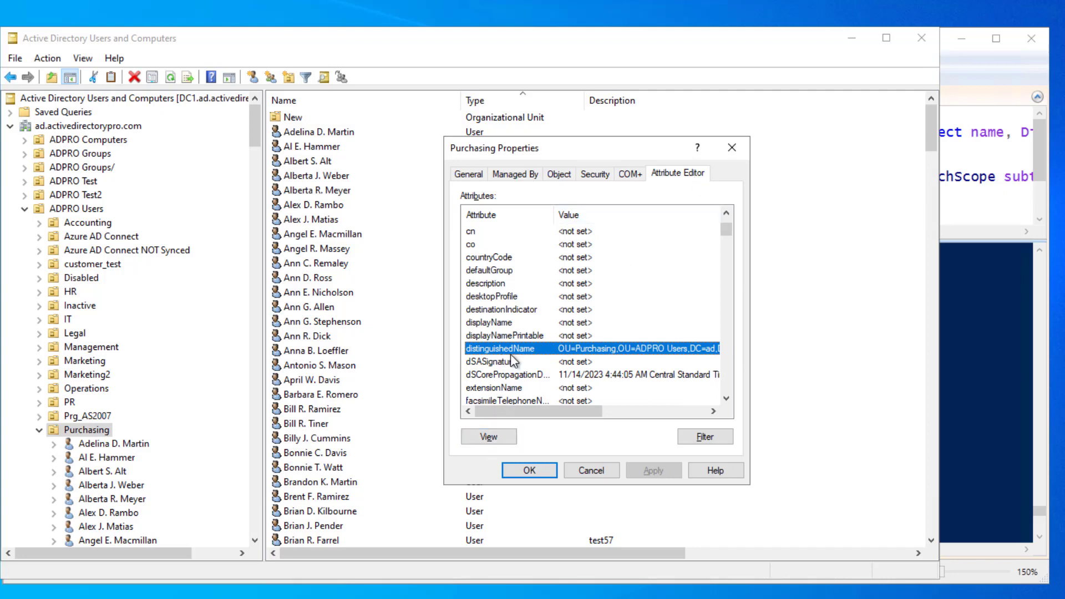
{"action": "double_click", "coordinate": [504, 348]}
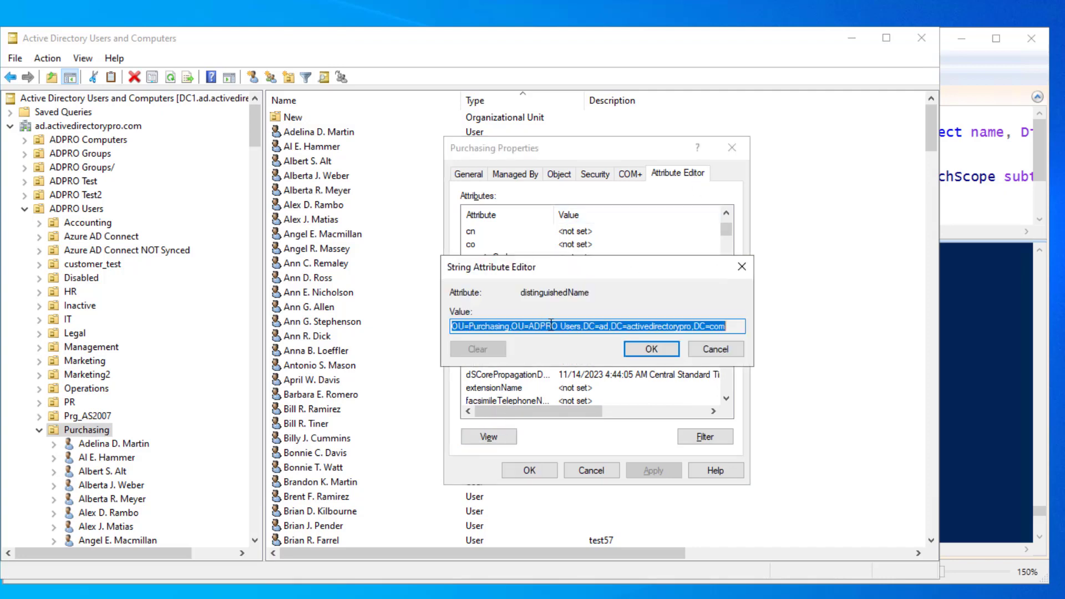
{"action": "mouse_move", "coordinate": [413, 336]}
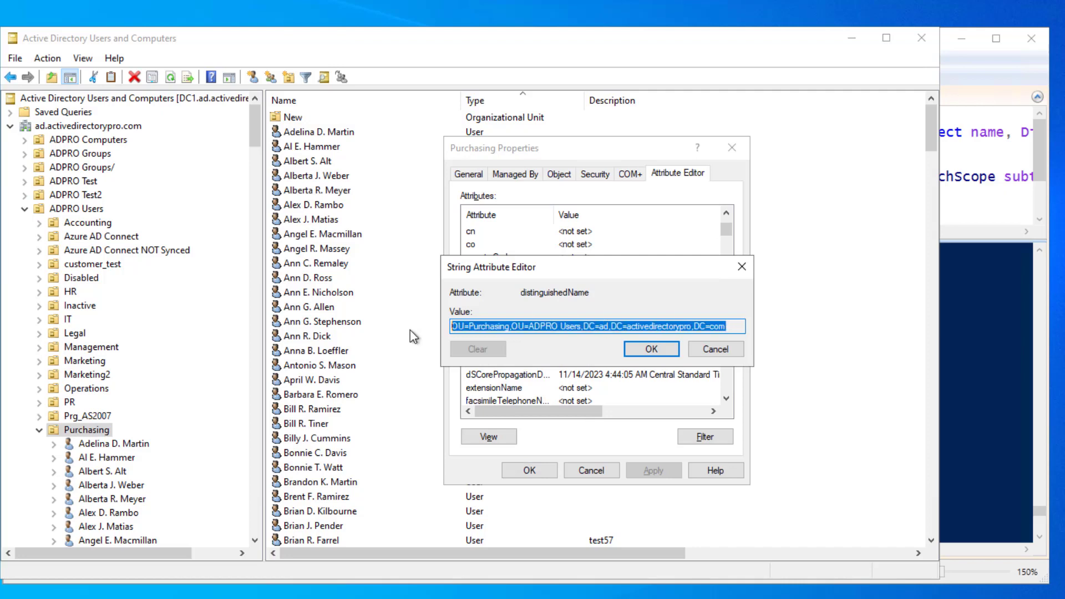
{"action": "mouse_move", "coordinate": [790, 164]}
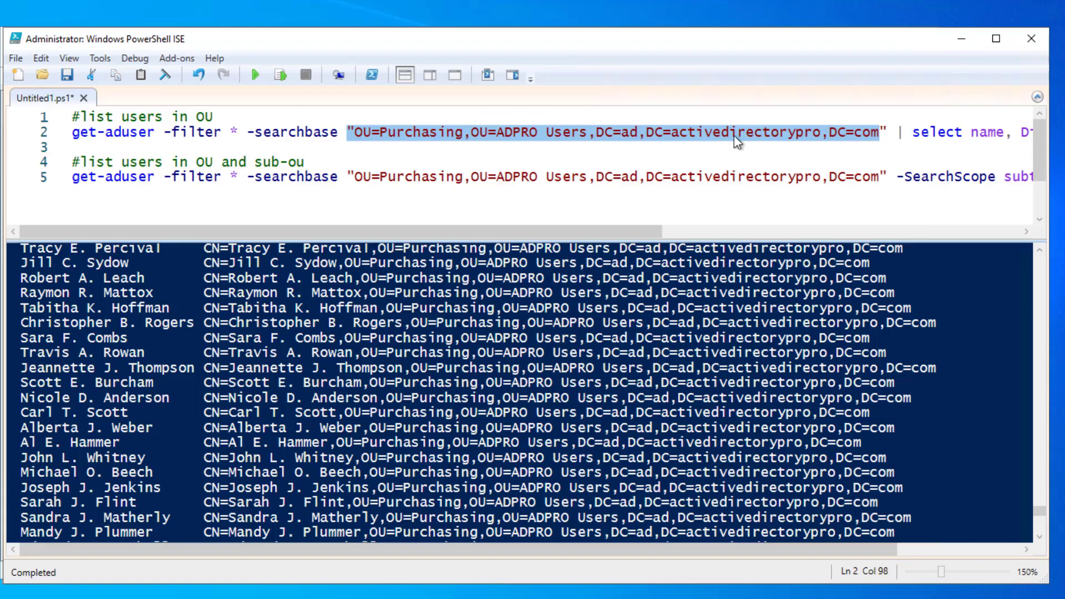
Step: Highlight the searchbase string in line 2 to compare with the OU path
{"action": "left_click", "coordinate": [412, 132]}
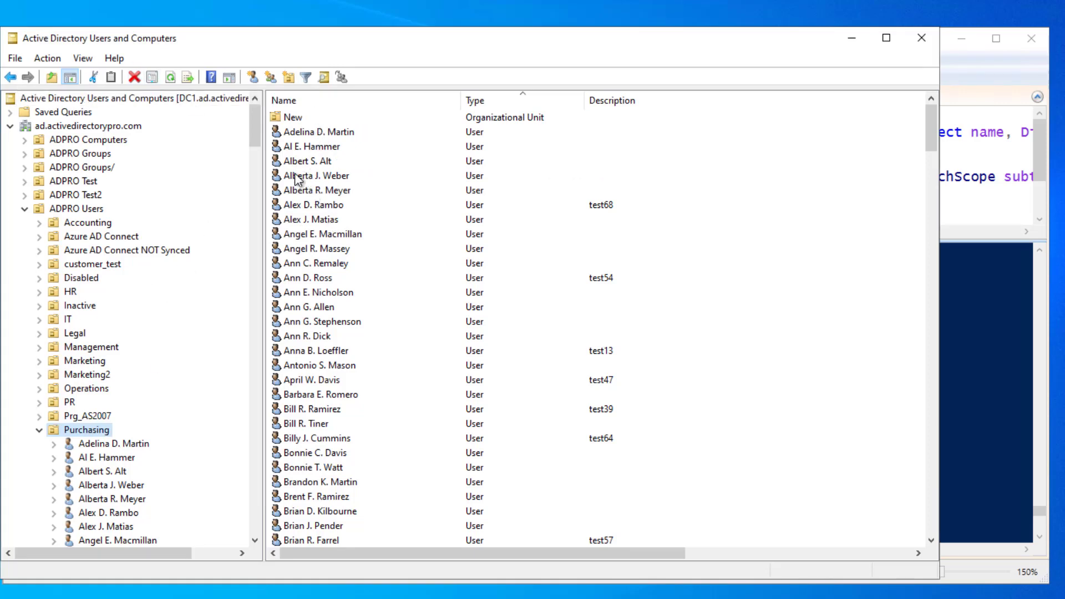
Step: Confirm Advanced Features is checked in the View menu, then minimize the ADUC console
{"action": "right_click", "coordinate": [86, 430]}
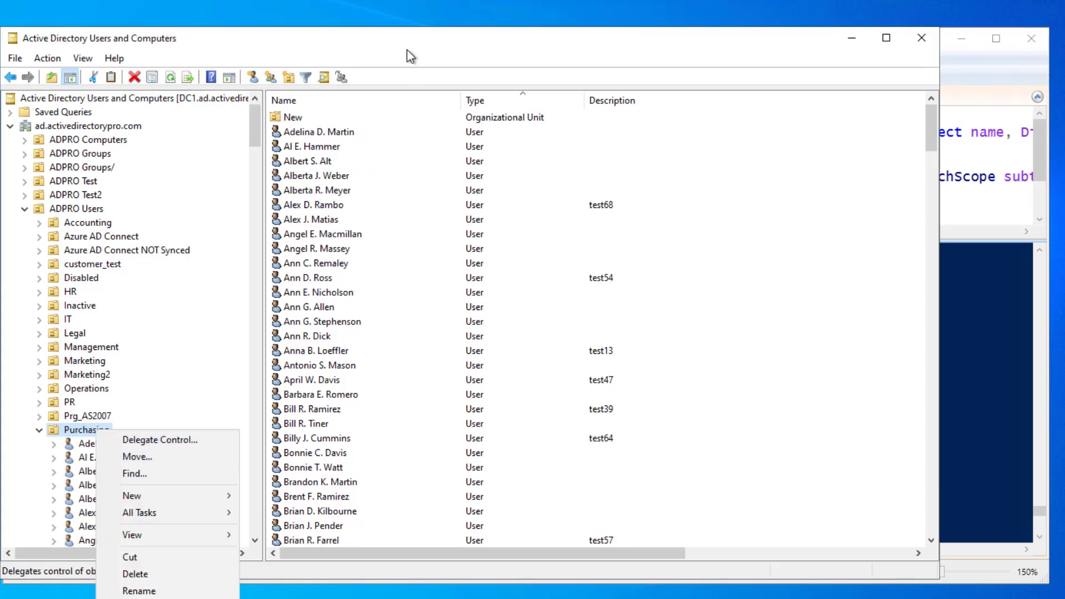
{"action": "left_click", "coordinate": [81, 58]}
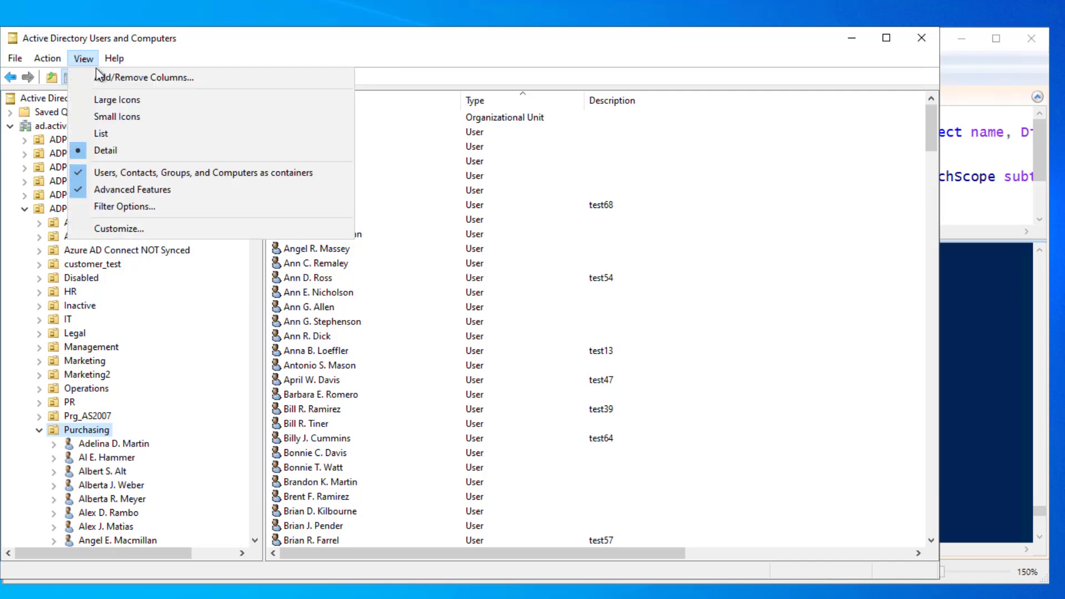
{"action": "mouse_move", "coordinate": [143, 213]}
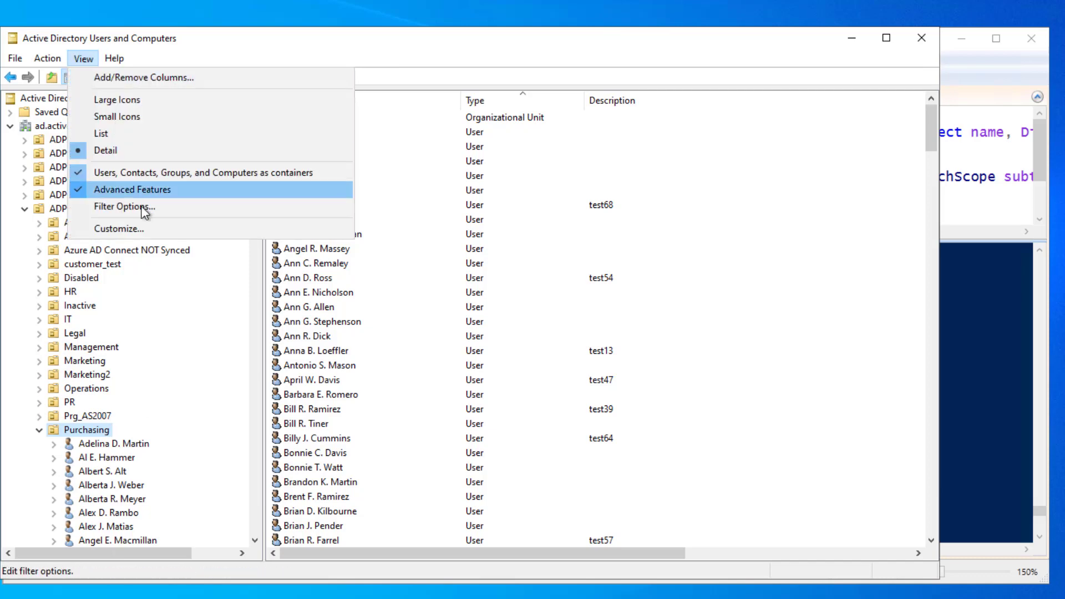
{"action": "mouse_move", "coordinate": [132, 190]}
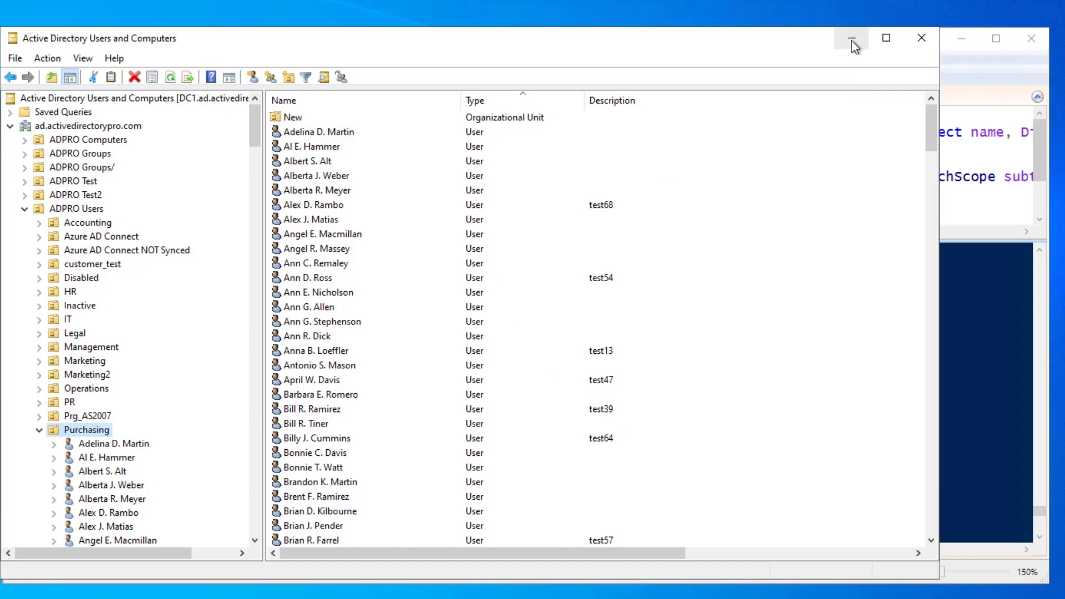
{"action": "left_click", "coordinate": [851, 38]}
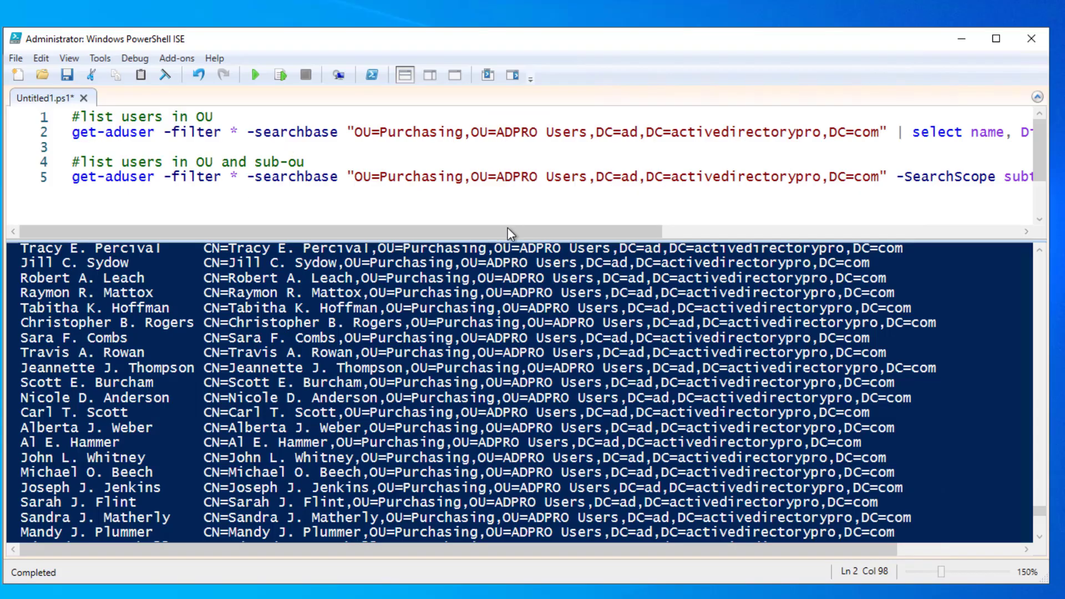
Step: Clear the console and run only the first get-aduser command listing Purchasing users' names and distinguished names
{"action": "scroll", "scroll_direction": "right", "scroll_amount": 3}
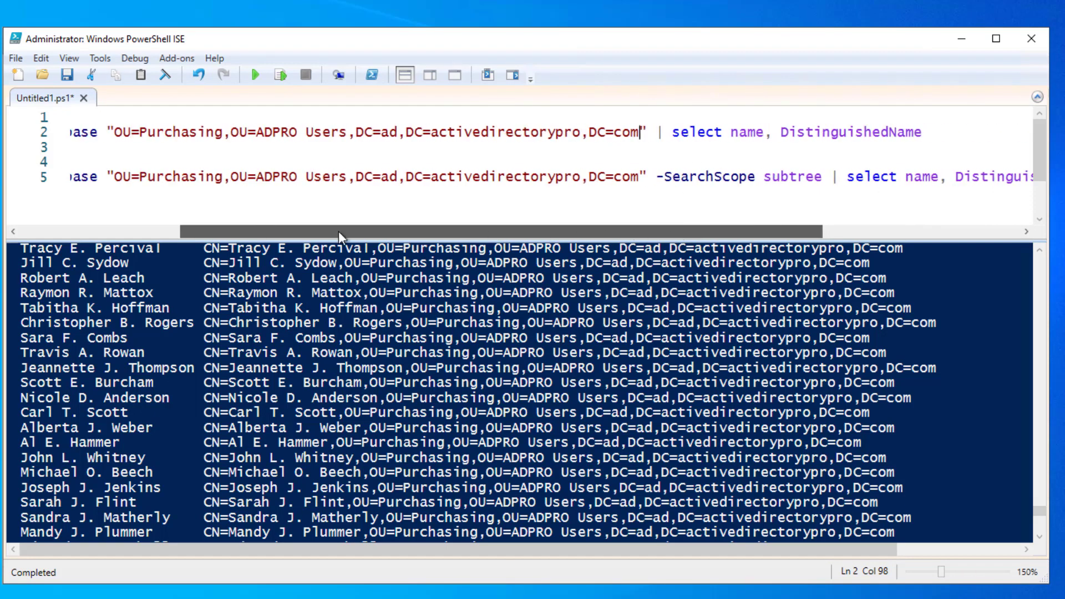
{"action": "left_click", "coordinate": [92, 75]}
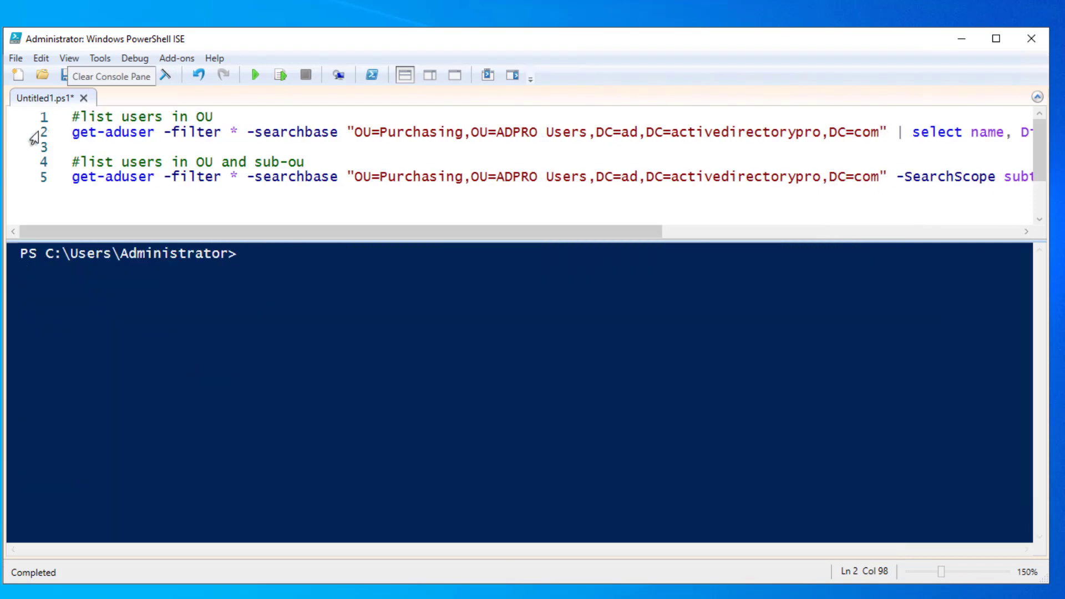
{"action": "left_click", "coordinate": [280, 75]}
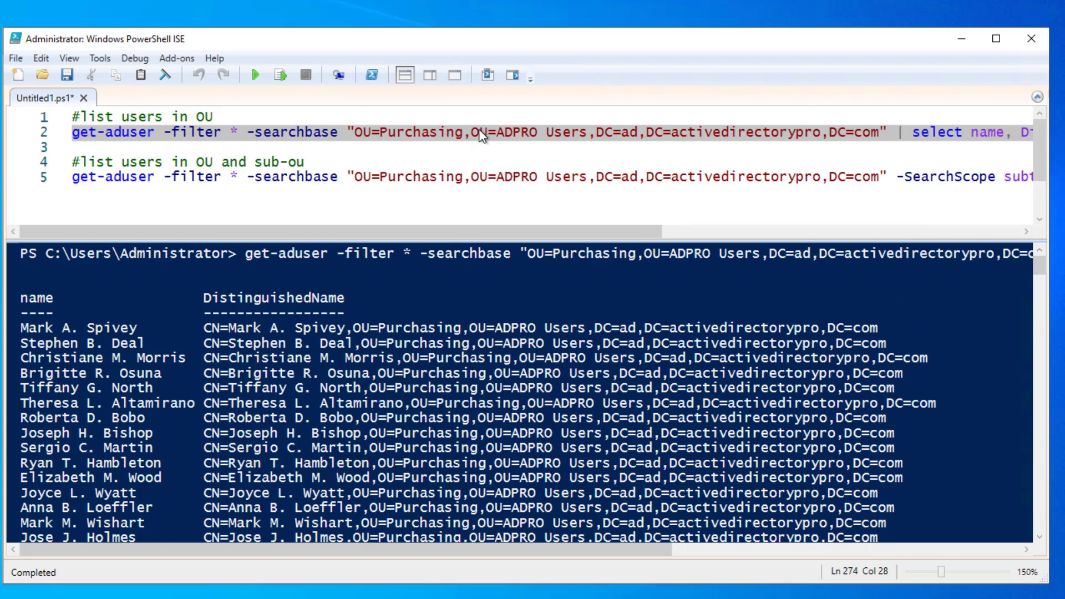
{"action": "mouse_move", "coordinate": [516, 185]}
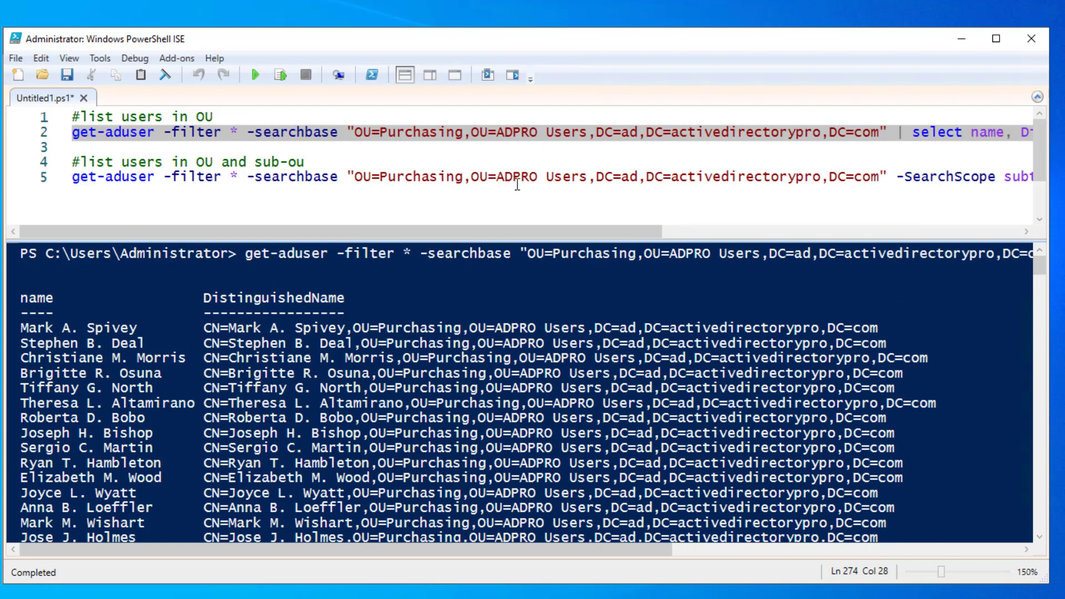
{"action": "mouse_move", "coordinate": [352, 176]}
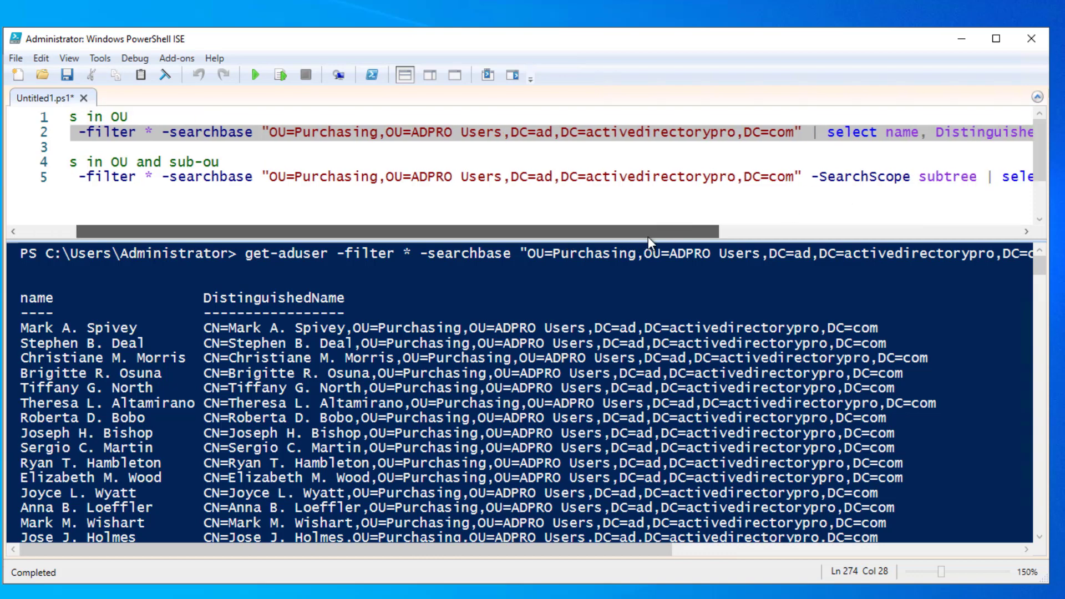
{"action": "scroll", "scroll_direction": "right", "scroll_amount": 3}
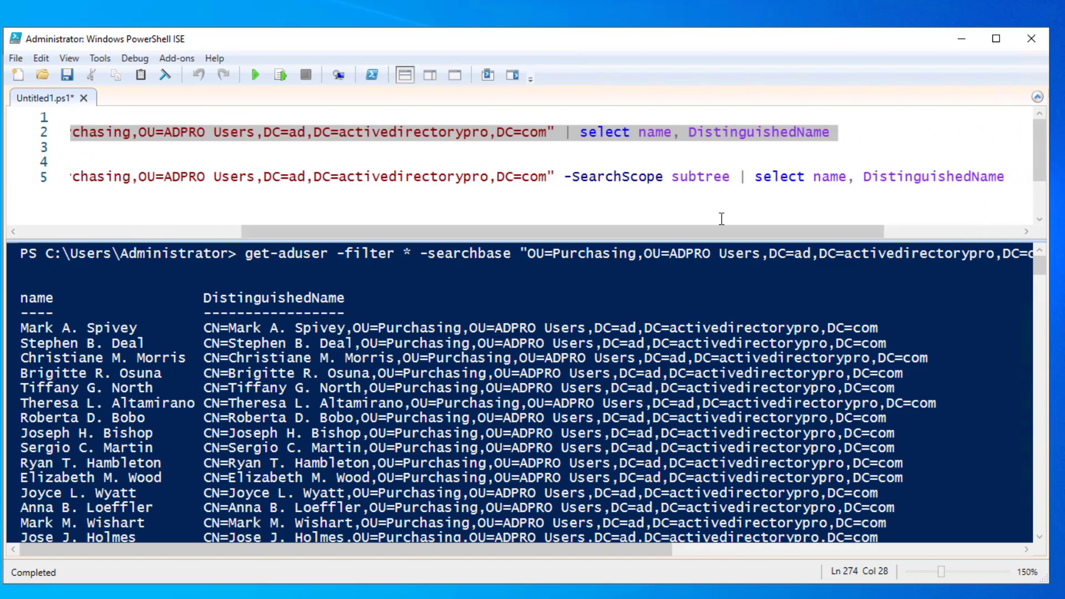
{"action": "scroll", "scroll_direction": "left", "scroll_amount": 3}
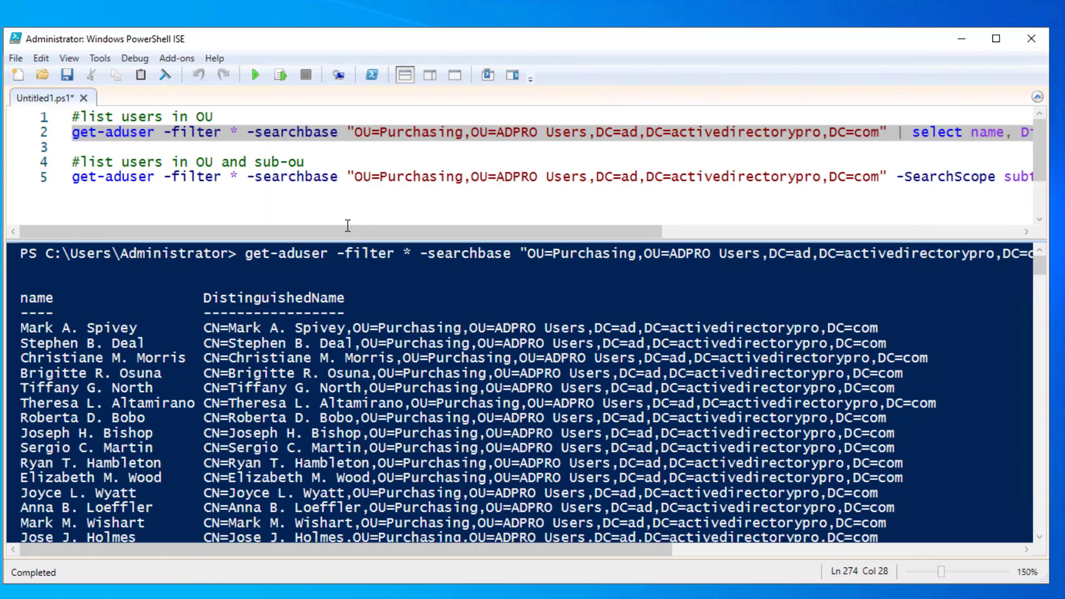
{"action": "scroll", "scroll_direction": "right", "scroll_amount": 3}
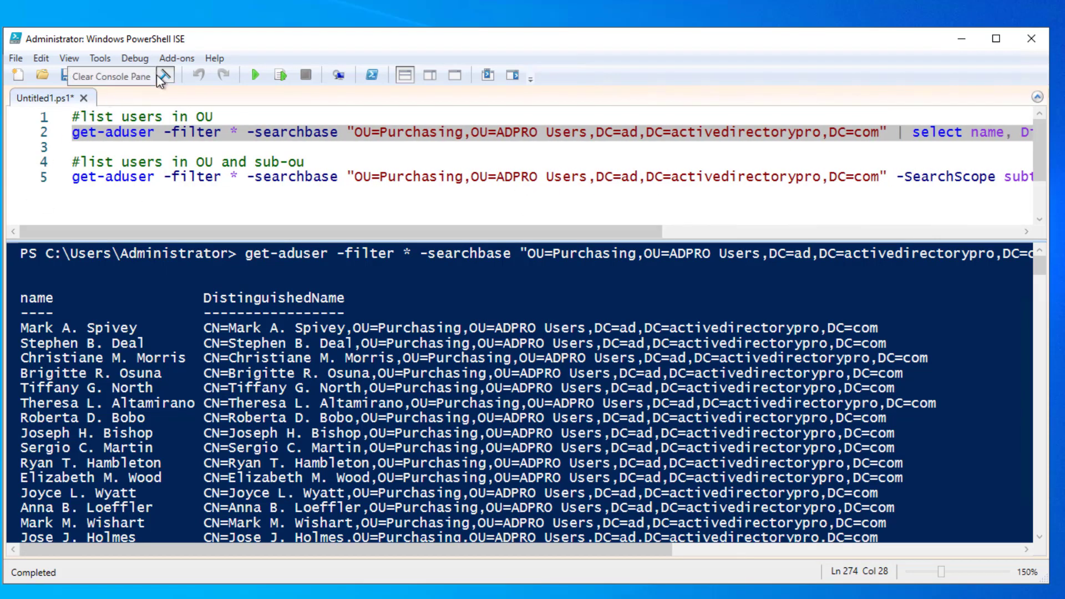
Step: Clear the console and run the line-5 get-aduser command that also searches sub-OUs
{"action": "left_click", "coordinate": [166, 74]}
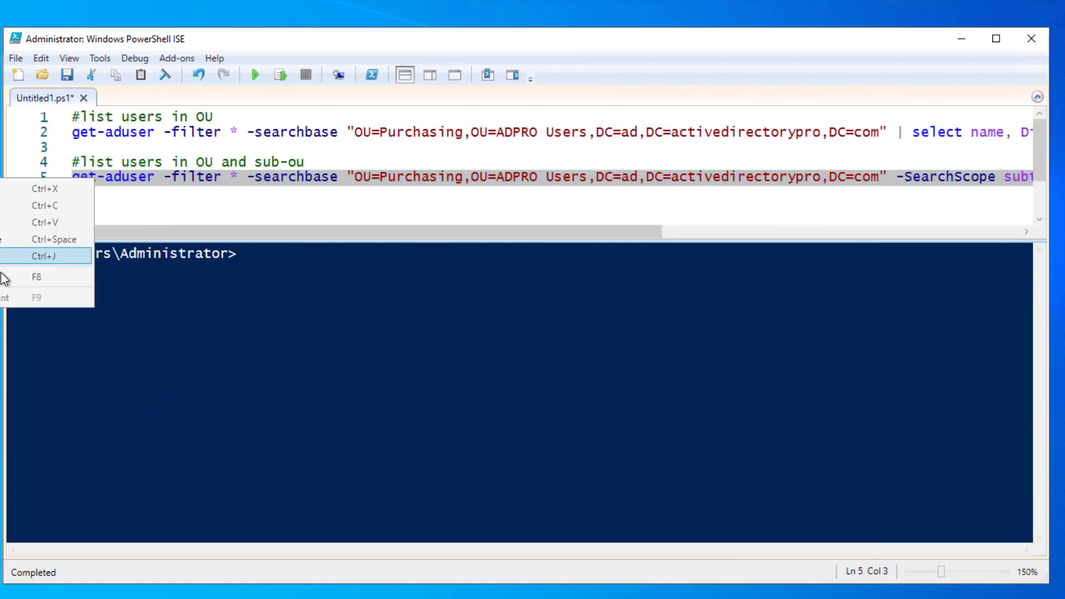
{"action": "left_click", "coordinate": [35, 277]}
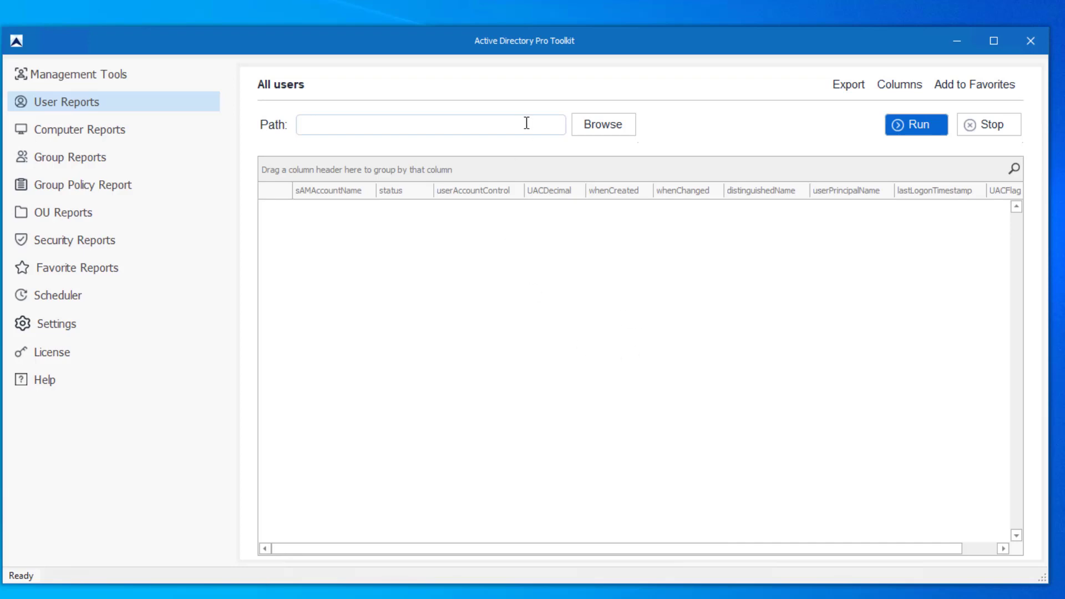
Step: Go to User Reports and open the All users report under General
{"action": "left_click", "coordinate": [69, 101]}
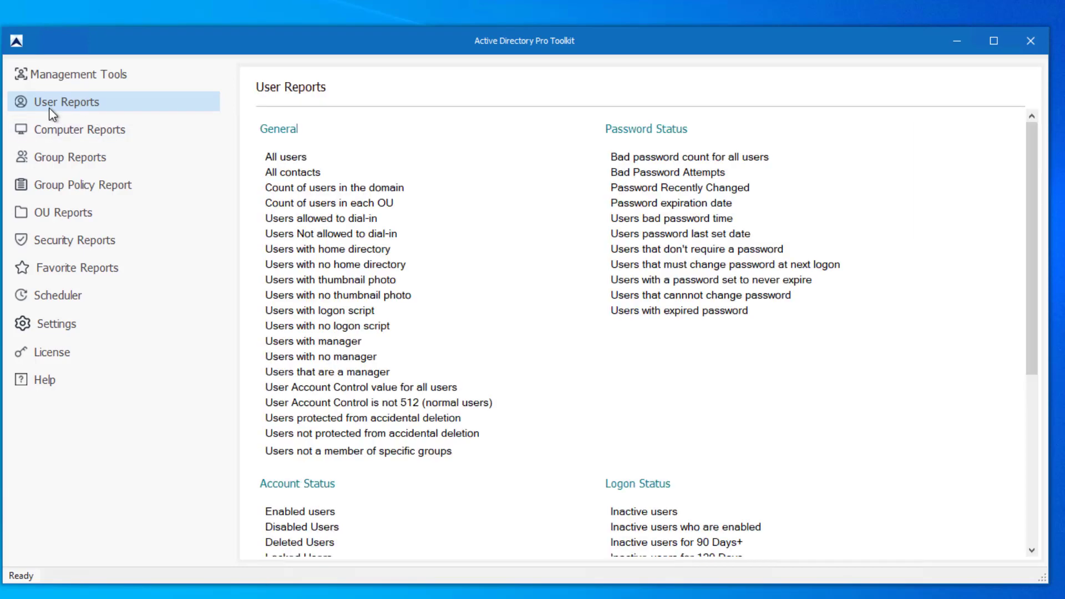
{"action": "mouse_move", "coordinate": [332, 169]}
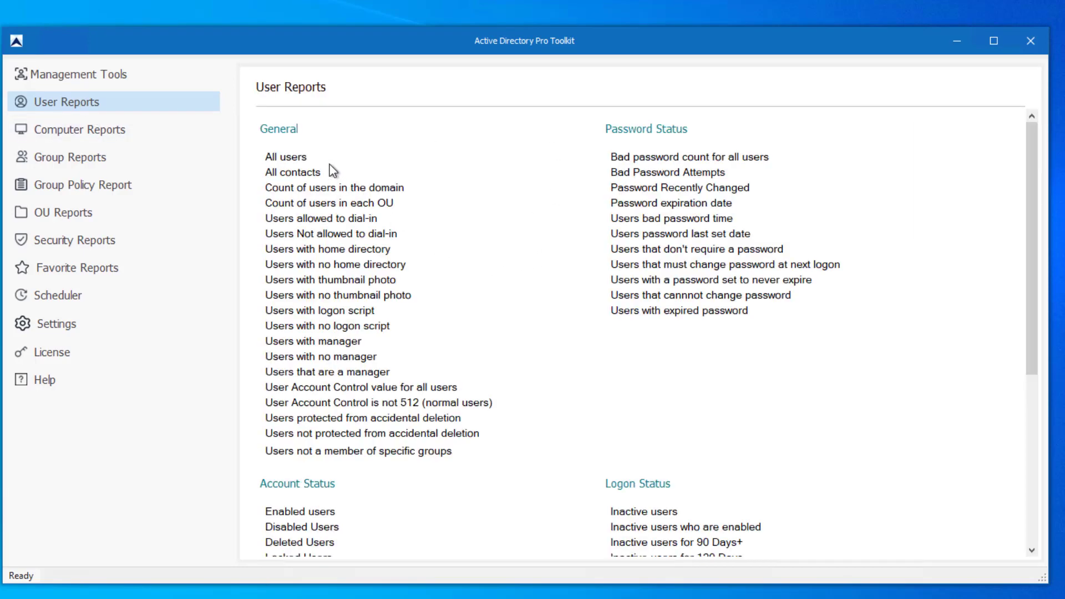
{"action": "left_click", "coordinate": [286, 156]}
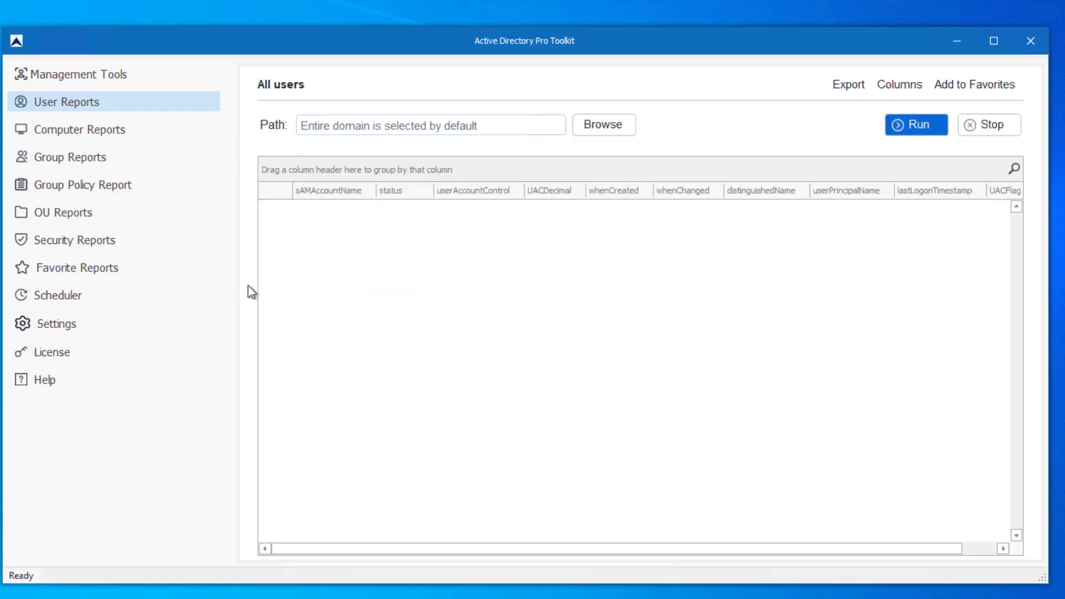
{"action": "mouse_move", "coordinate": [603, 124]}
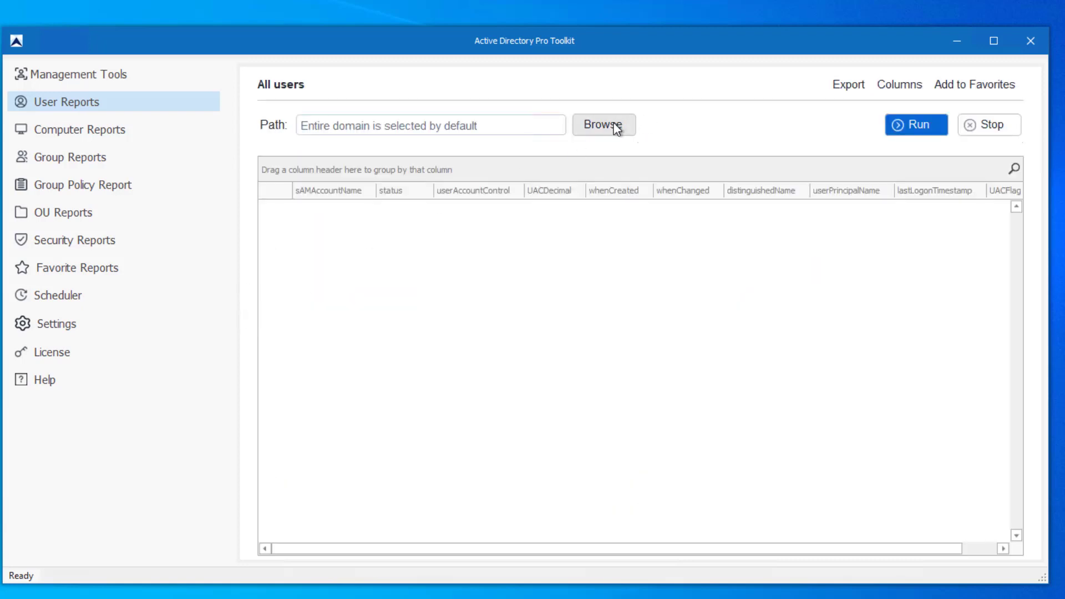
Step: Limit the report path to the Purchasing OU under ADPRO Users and run it
{"action": "left_click", "coordinate": [601, 125]}
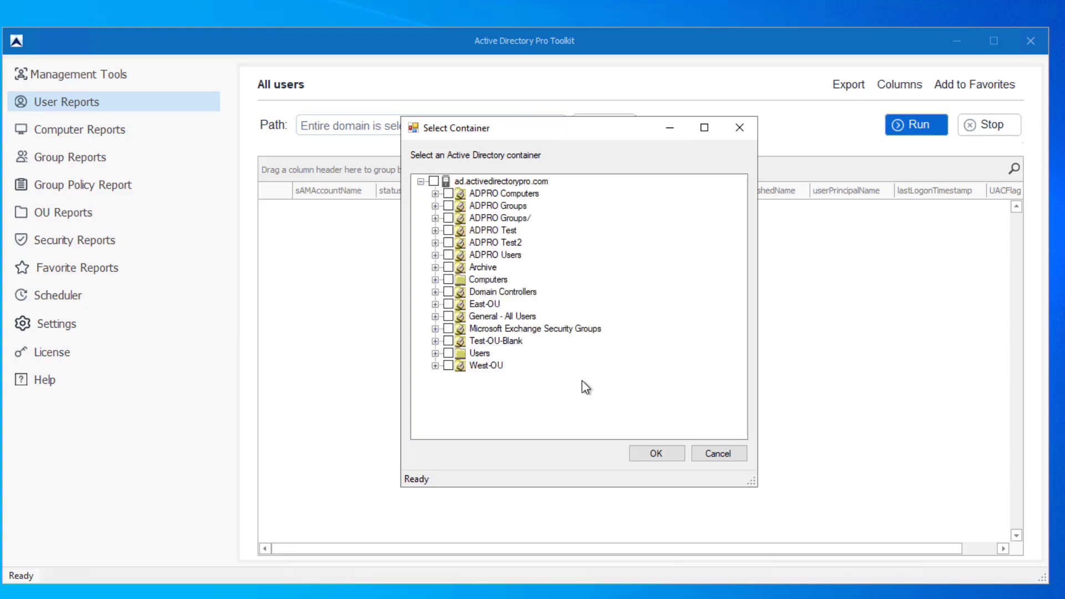
{"action": "mouse_move", "coordinate": [542, 347]}
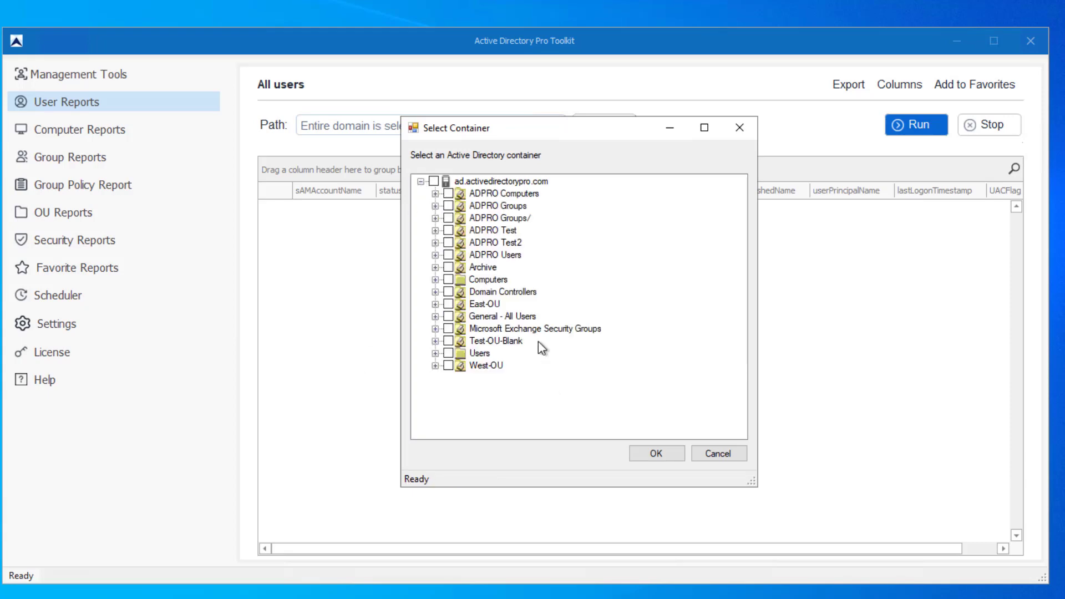
{"action": "left_click", "coordinate": [440, 255]}
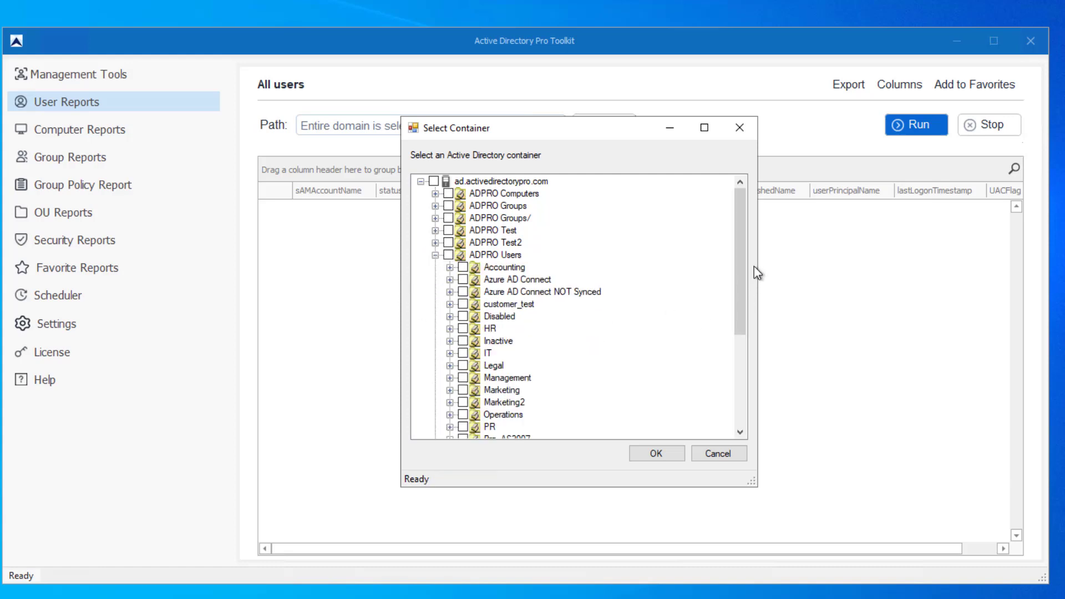
{"action": "scroll", "scroll_direction": "down", "scroll_amount": 3}
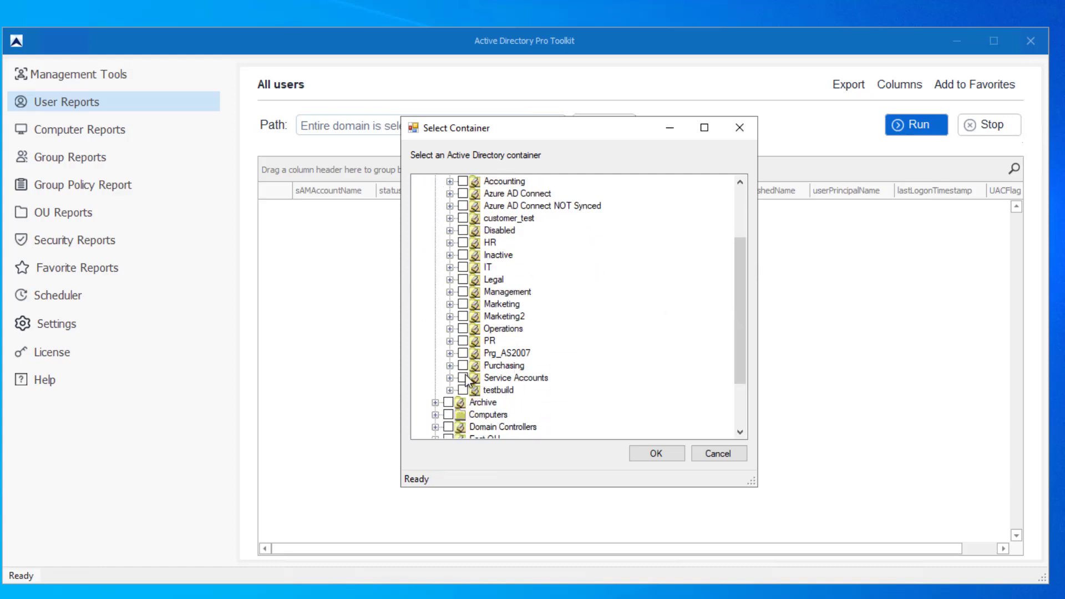
{"action": "left_click", "coordinate": [654, 453]}
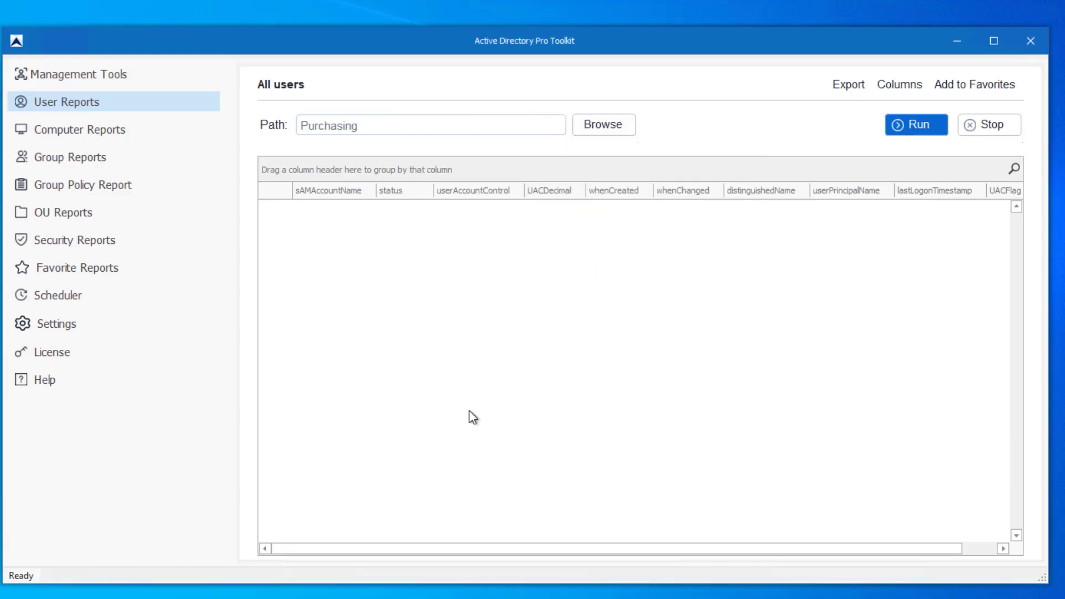
{"action": "left_click", "coordinate": [915, 124]}
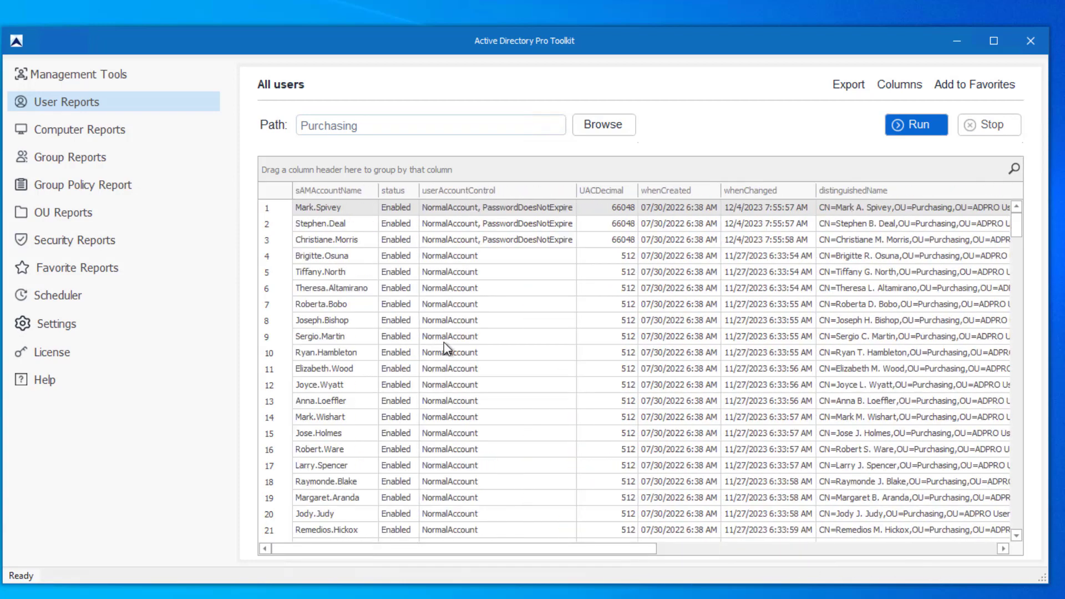
{"action": "left_click", "coordinate": [898, 84]}
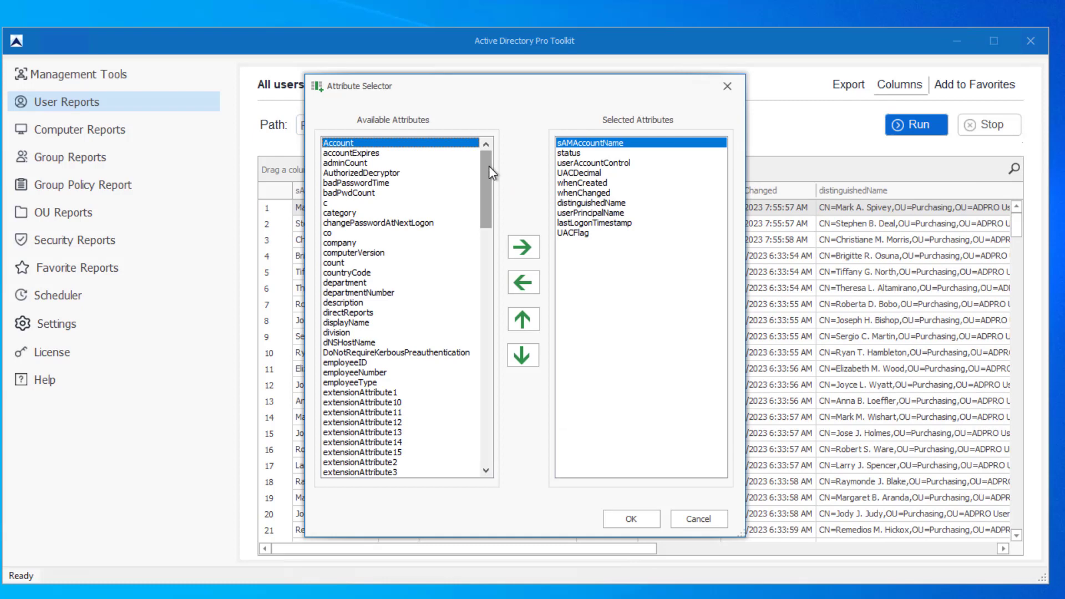
Step: Add description, department, company and one more attribute as report columns and confirm
{"action": "left_click", "coordinate": [343, 202]}
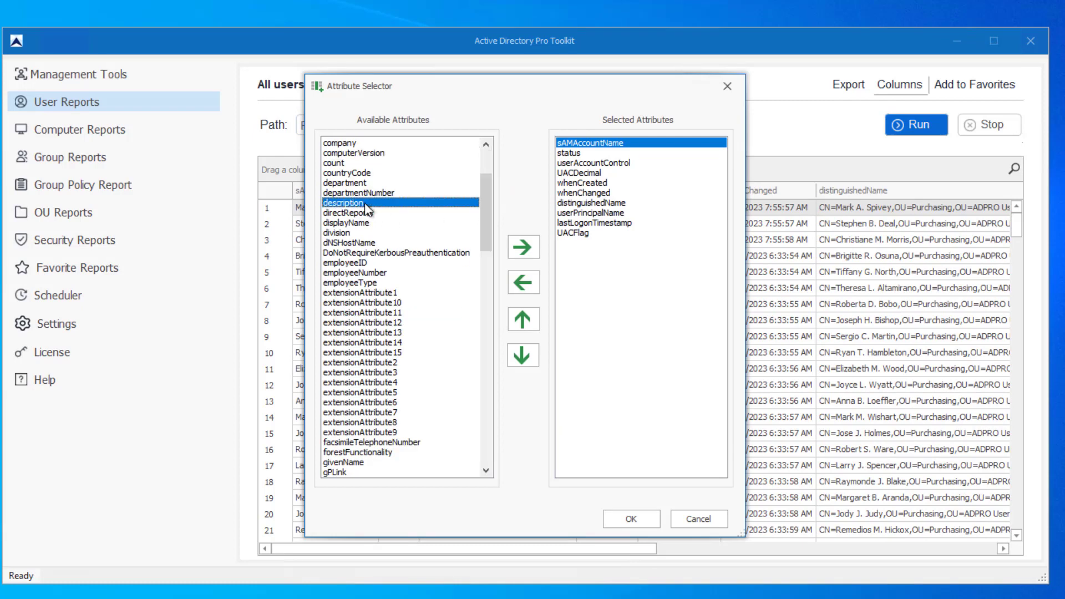
{"action": "left_click", "coordinate": [523, 247]}
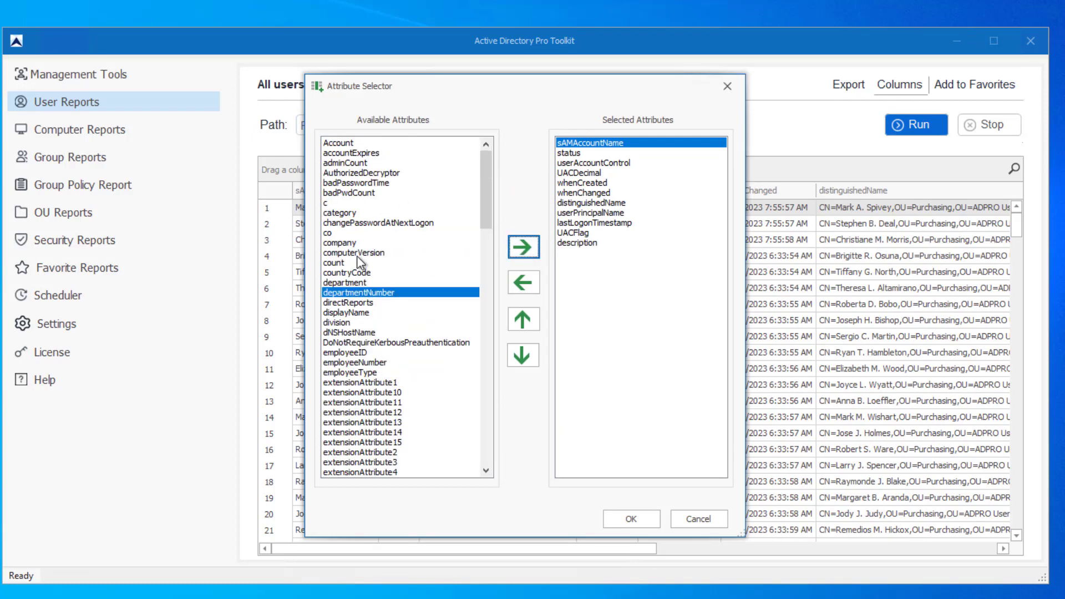
{"action": "left_click", "coordinate": [523, 248]}
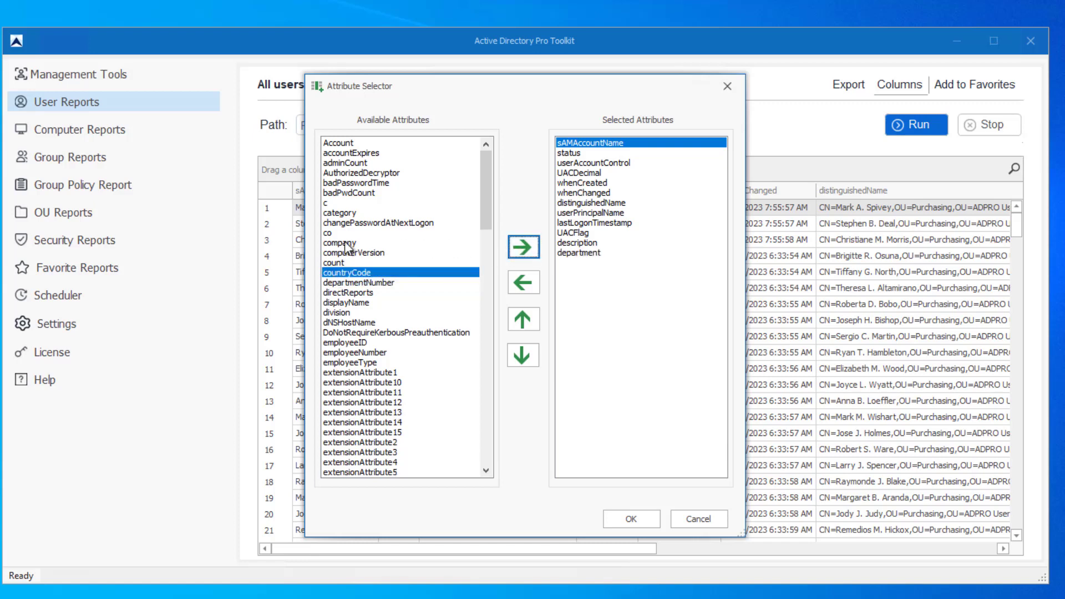
{"action": "left_click", "coordinate": [522, 235]}
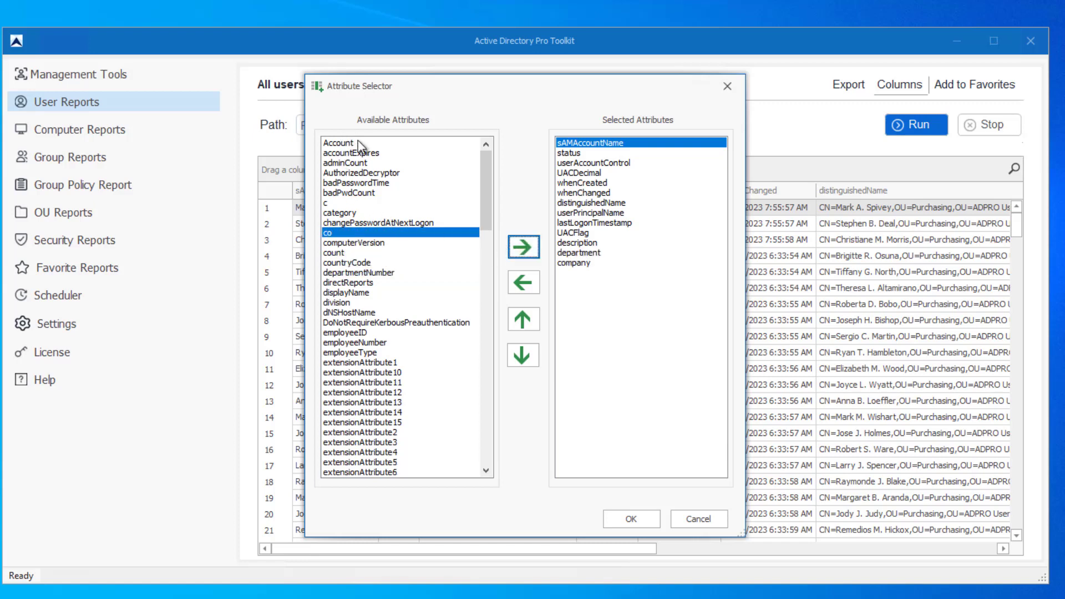
{"action": "left_click", "coordinate": [347, 283]}
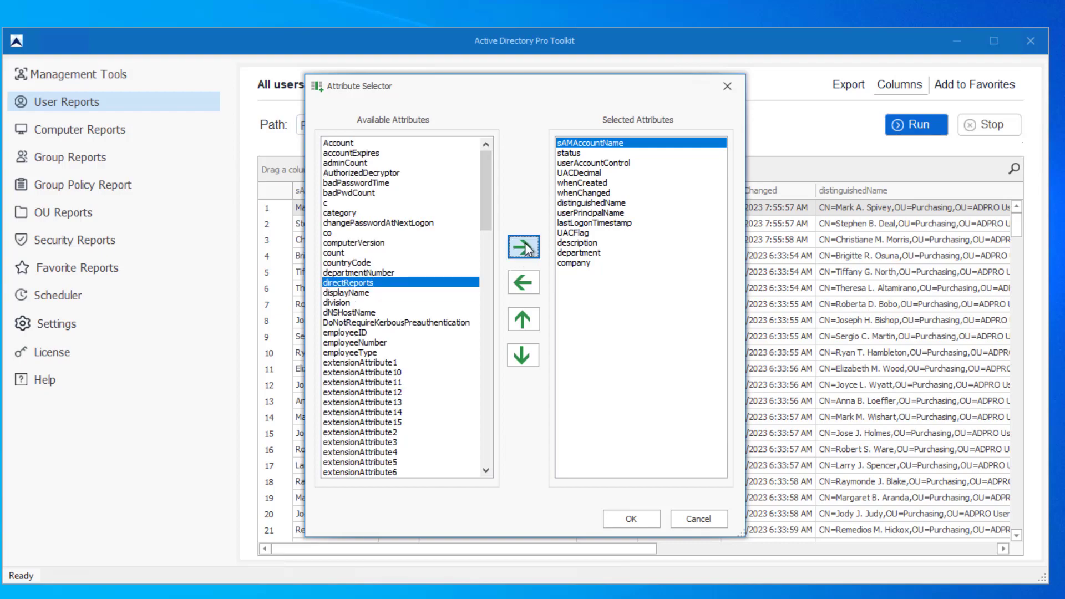
{"action": "left_click", "coordinate": [631, 518]}
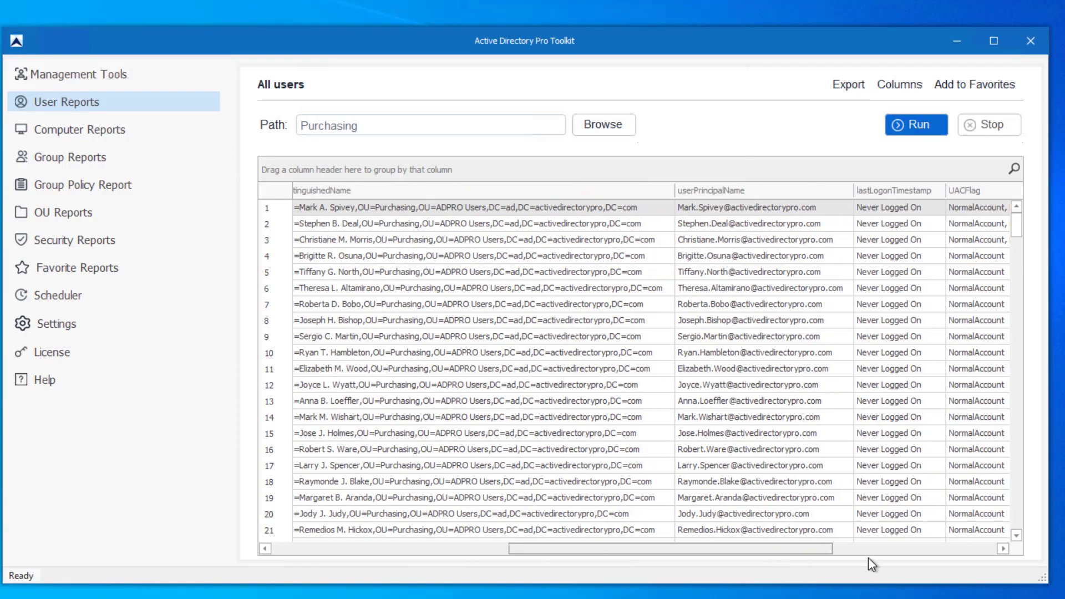
{"action": "scroll", "scroll_direction": "right", "scroll_amount": 3}
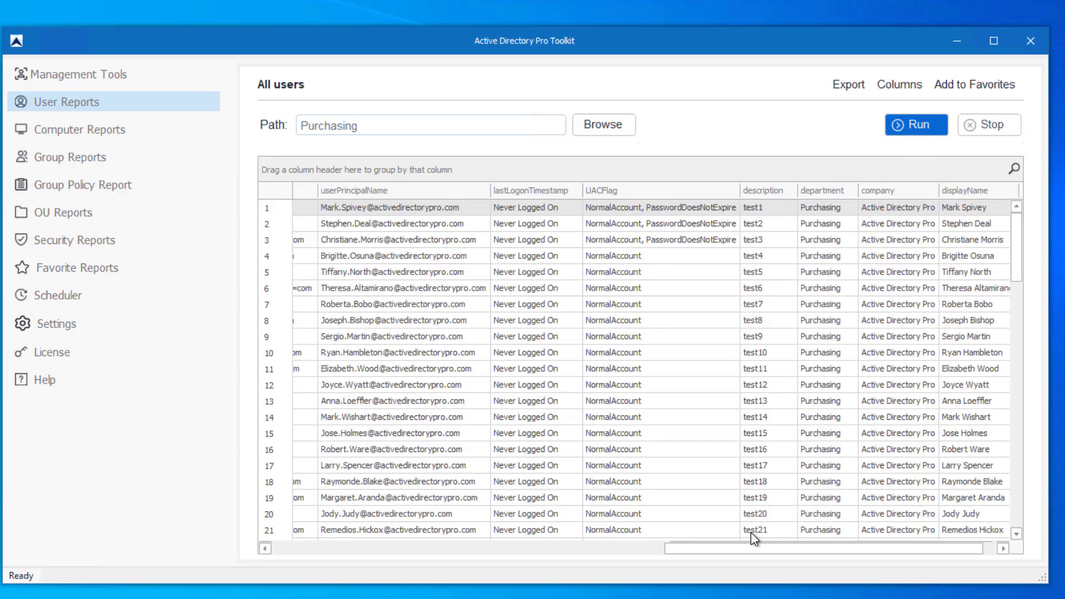
{"action": "left_click", "coordinate": [825, 190]}
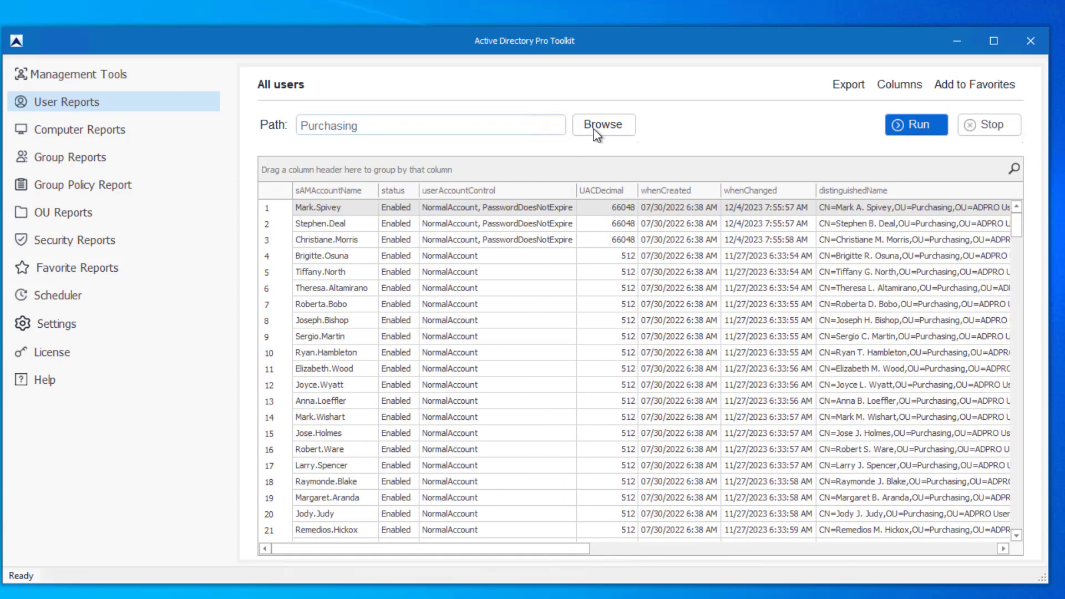
Step: Set the report scope to the Accounting, Legal and Management OUs under ADPRO Users
{"action": "left_click", "coordinate": [602, 126]}
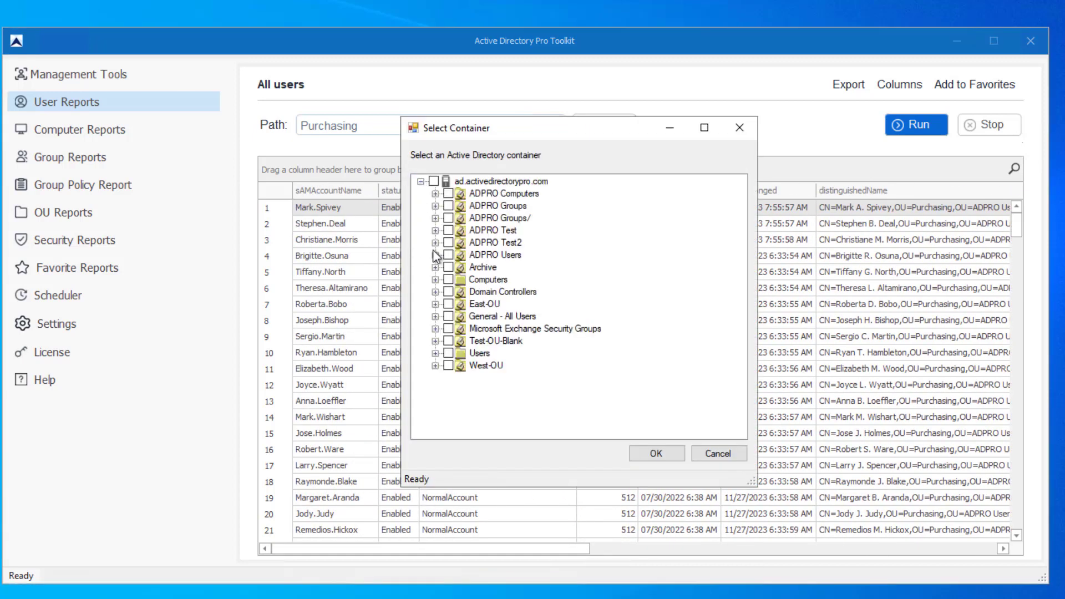
{"action": "left_click", "coordinate": [435, 255]}
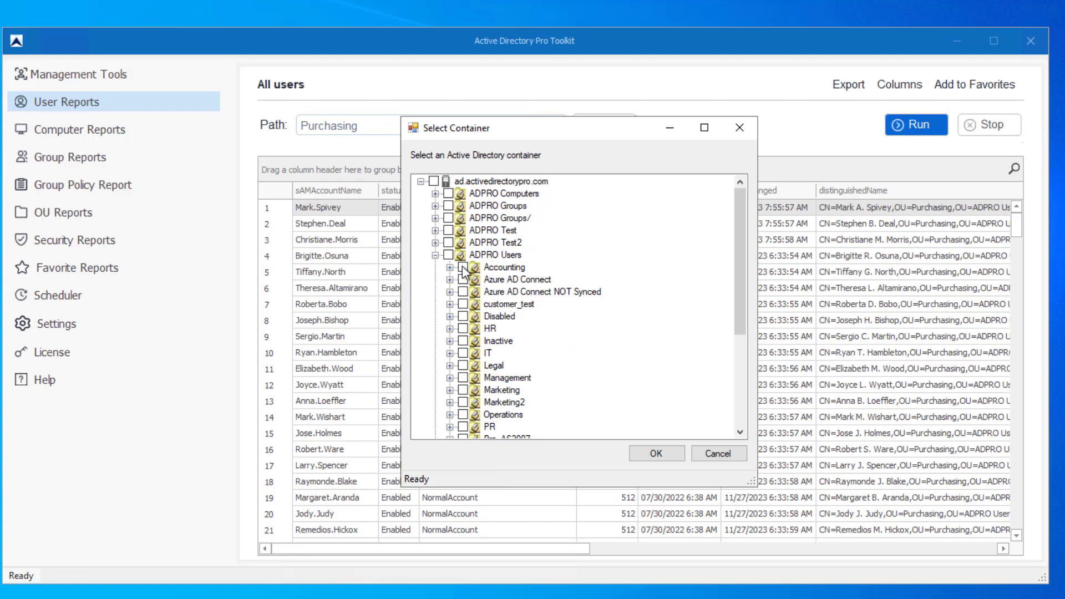
{"action": "left_click", "coordinate": [462, 267]}
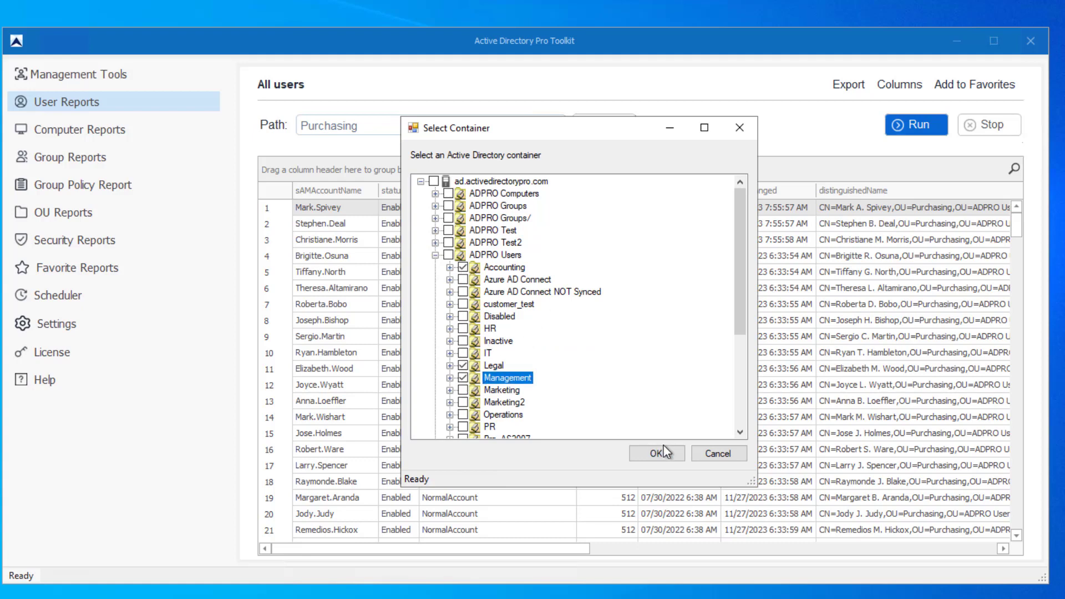
{"action": "left_click", "coordinate": [656, 452]}
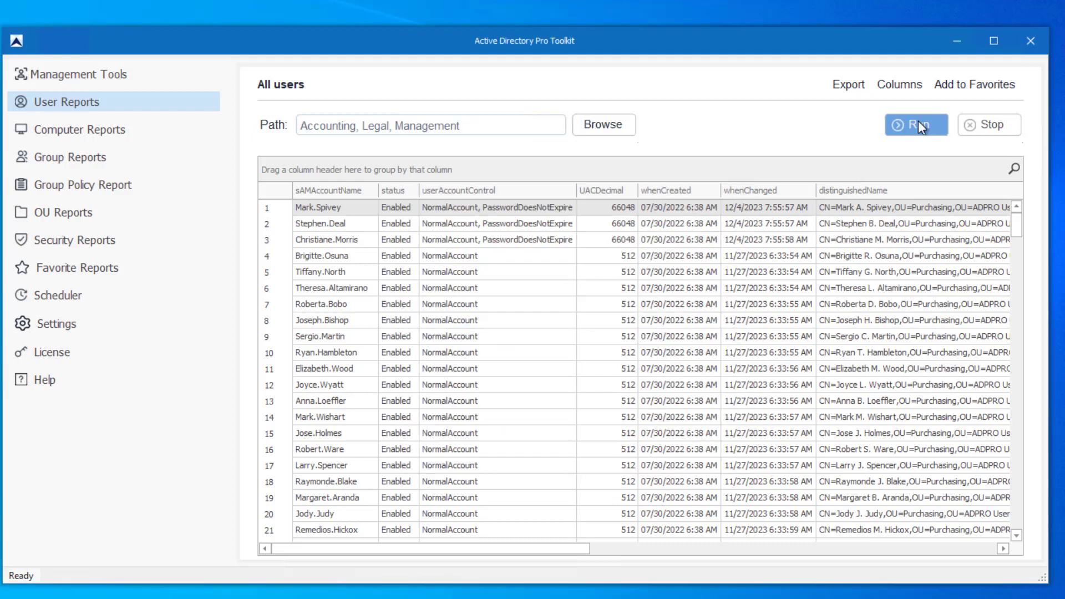
Step: Run the report for those OUs and bring up the export format choices
{"action": "left_click", "coordinate": [916, 124]}
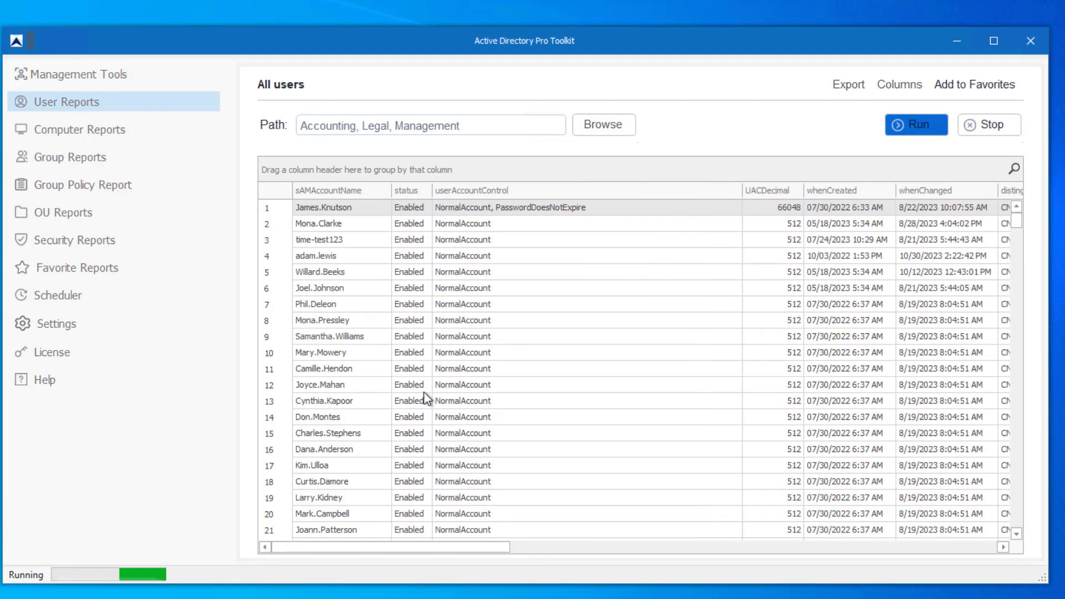
{"action": "left_click", "coordinate": [989, 125]}
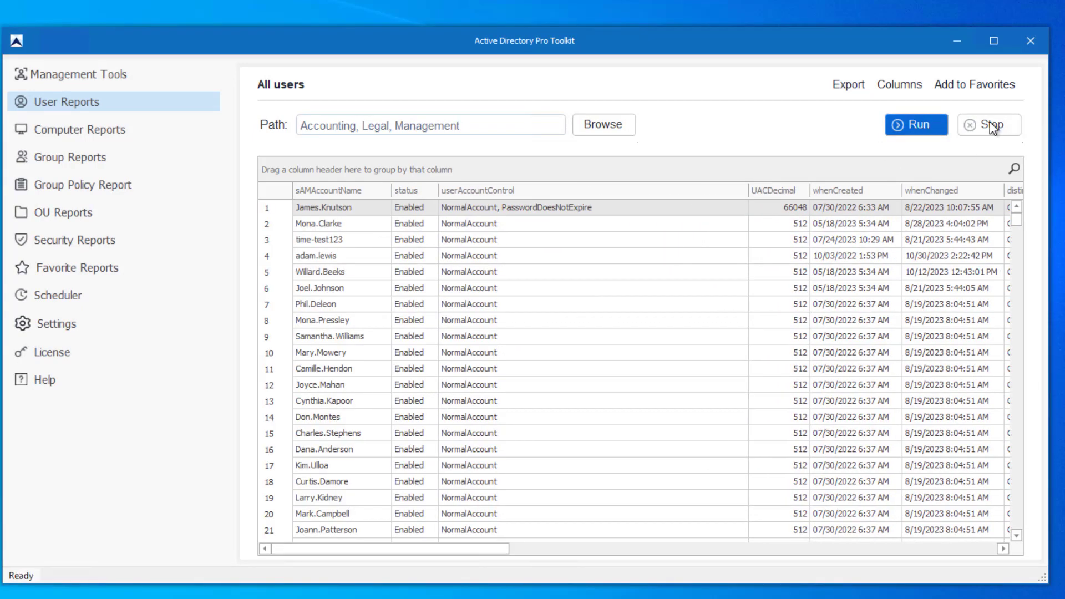
{"action": "left_click", "coordinate": [848, 84]}
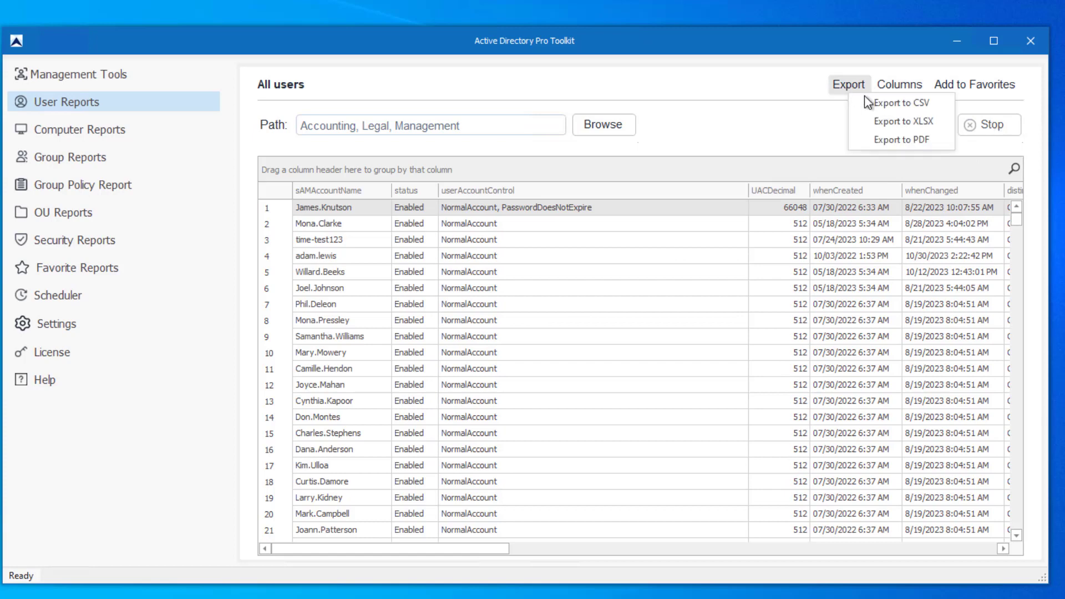
{"action": "mouse_move", "coordinate": [901, 140]}
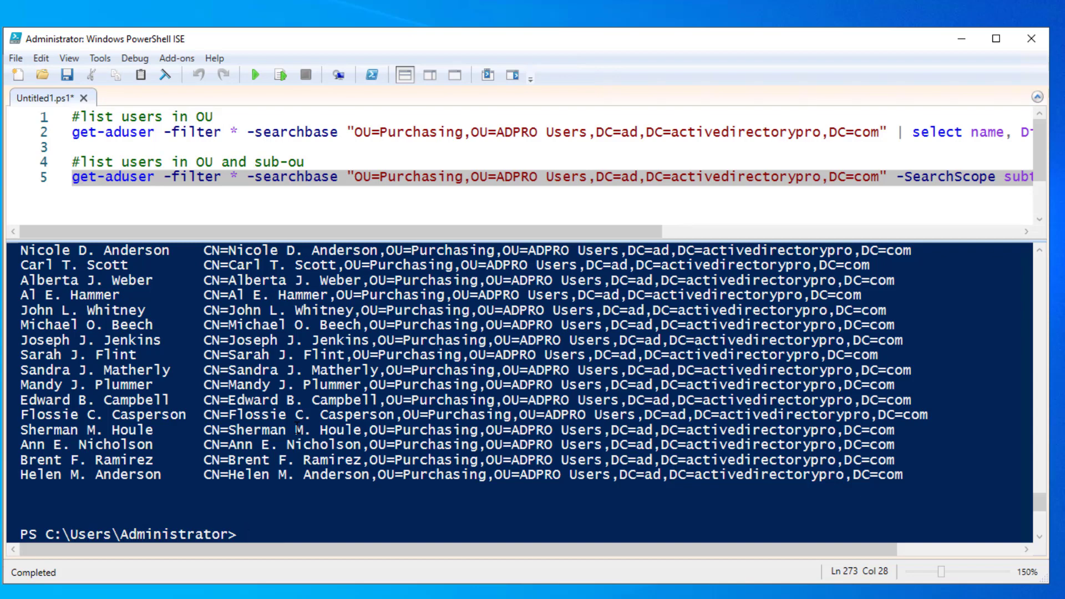
{"action": "mouse_move", "coordinate": [408, 165]}
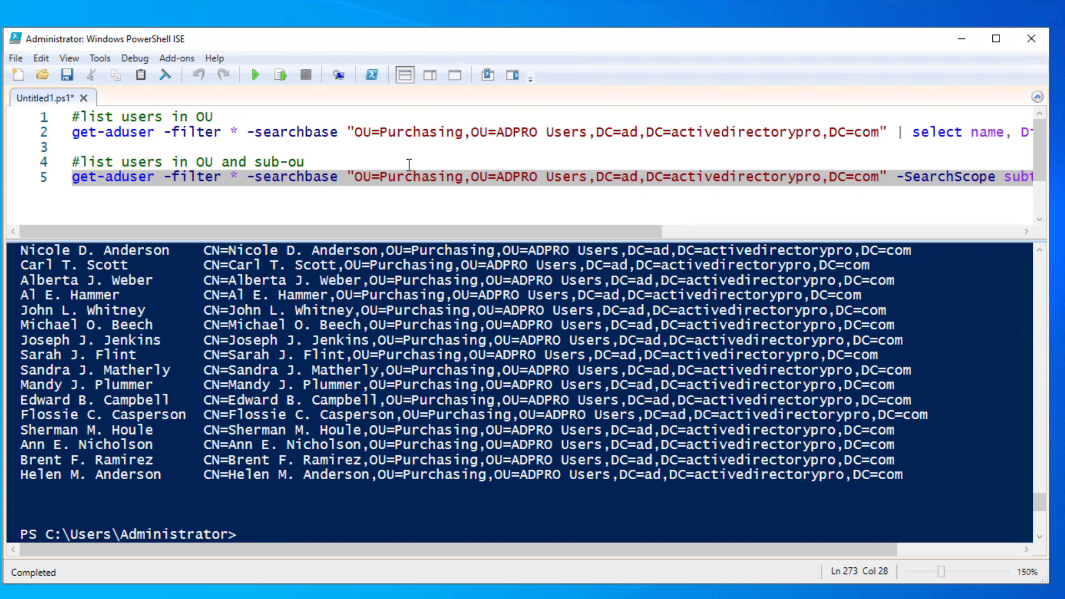